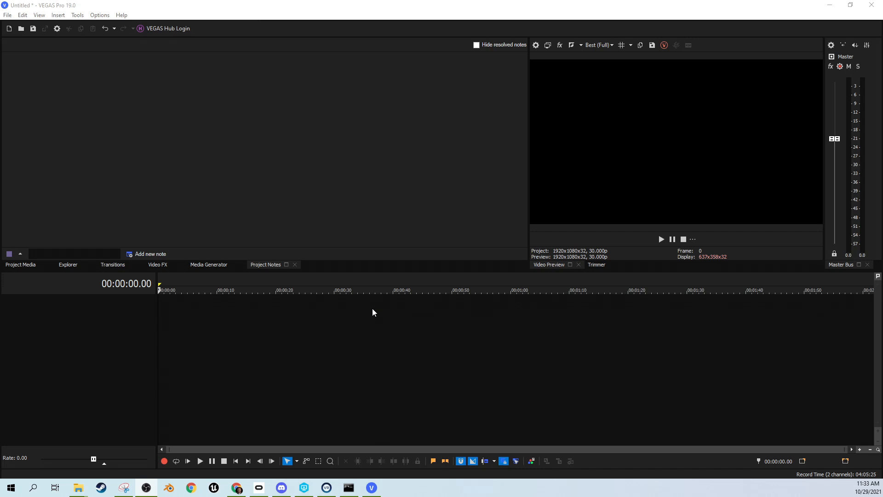
Step: Show This PC in File Explorer so C: (2.63 GB free) and D: (200 GB free) can be compared
{"action": "left_click", "coordinate": [79, 487]}
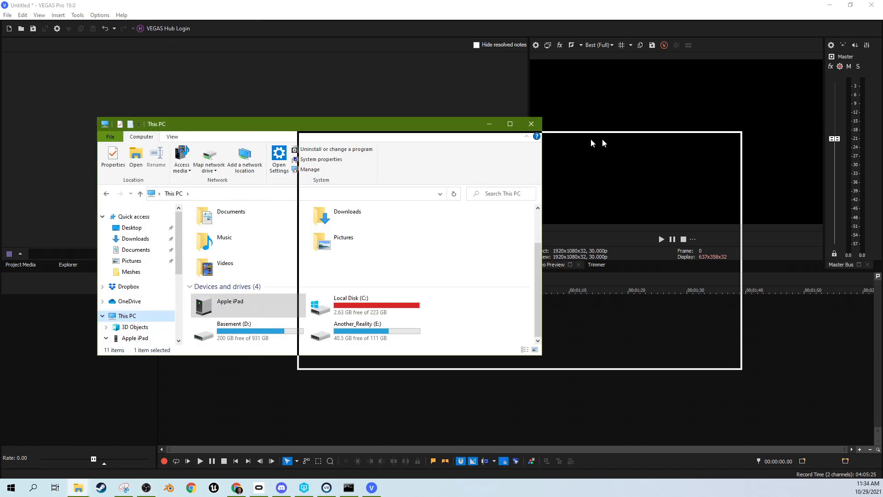
{"action": "left_click", "coordinate": [529, 124]}
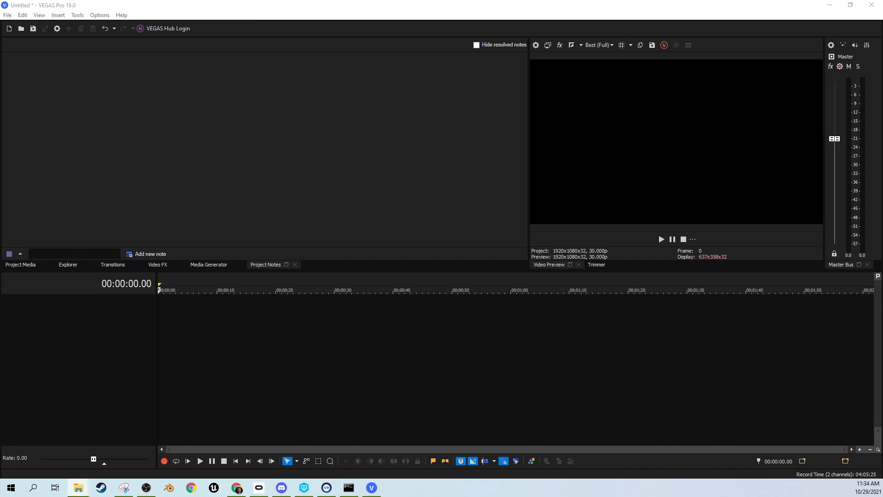
{"action": "mouse_move", "coordinate": [390, 12]}
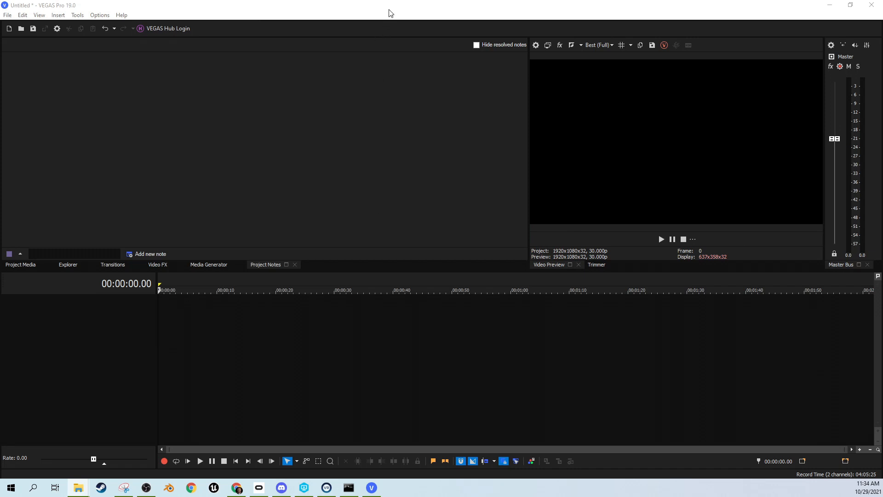
{"action": "mouse_move", "coordinate": [402, 137]}
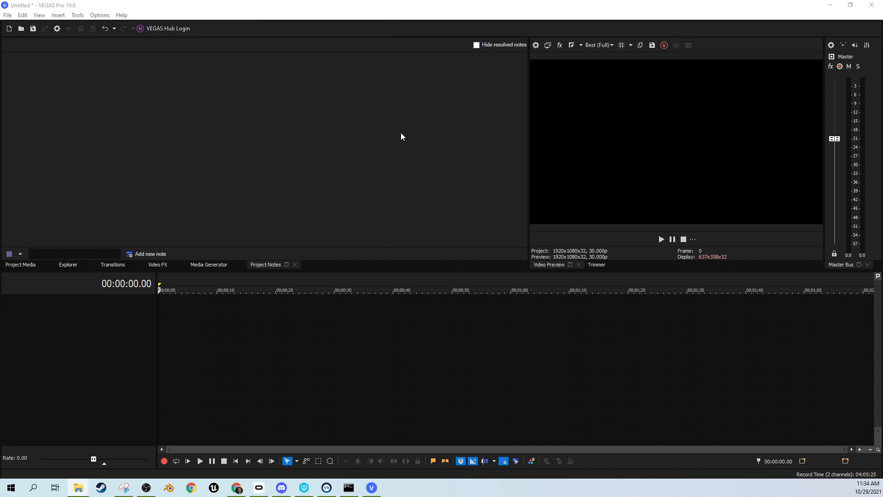
{"action": "mouse_move", "coordinate": [631, 151]}
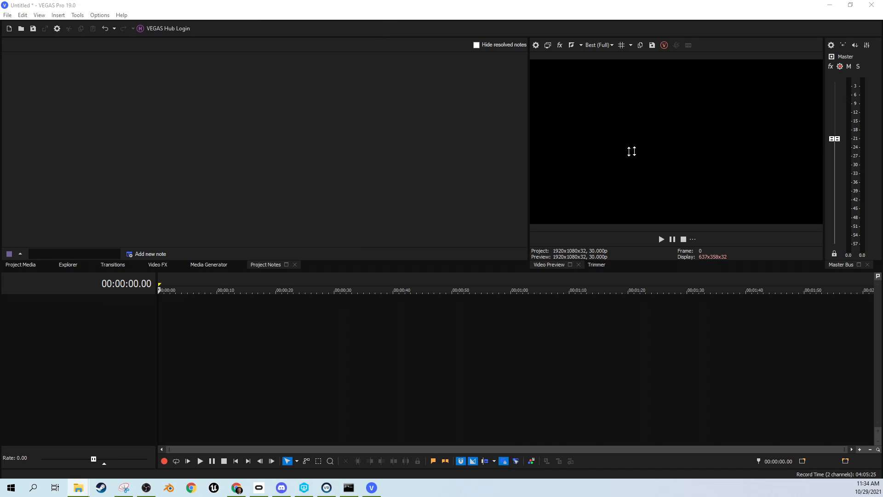
{"action": "left_click", "coordinate": [77, 487]}
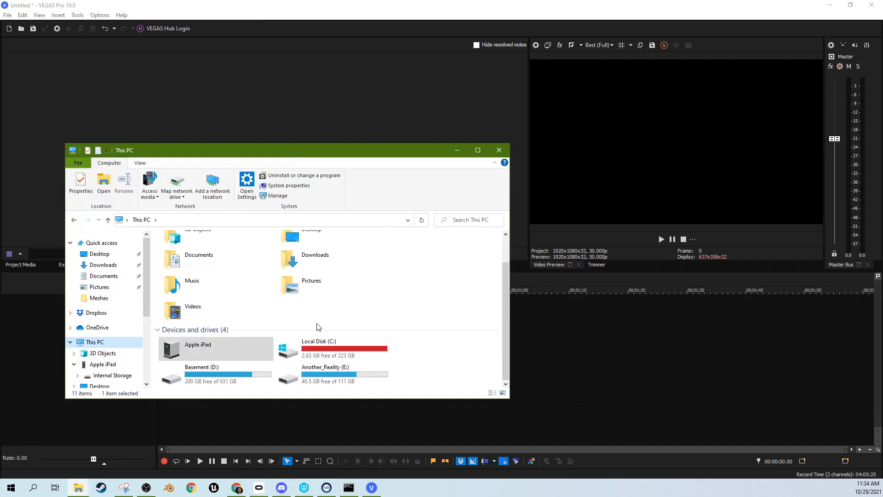
{"action": "mouse_move", "coordinate": [366, 353]}
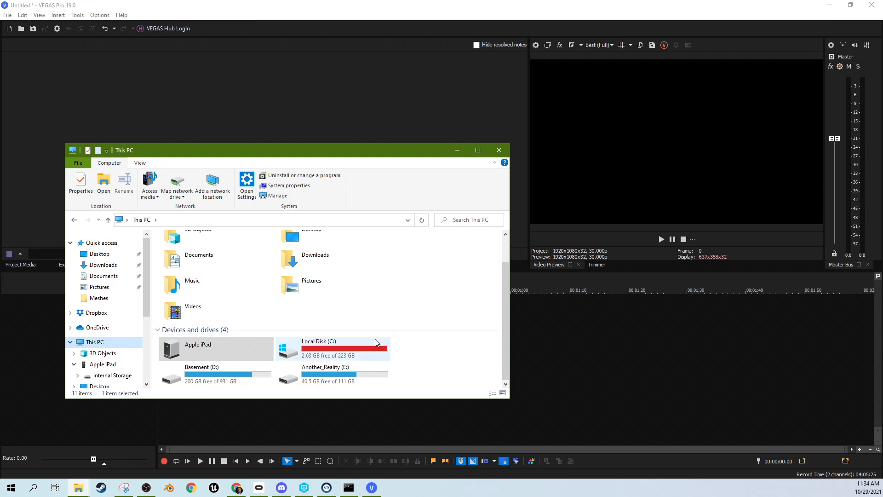
{"action": "mouse_move", "coordinate": [361, 349]}
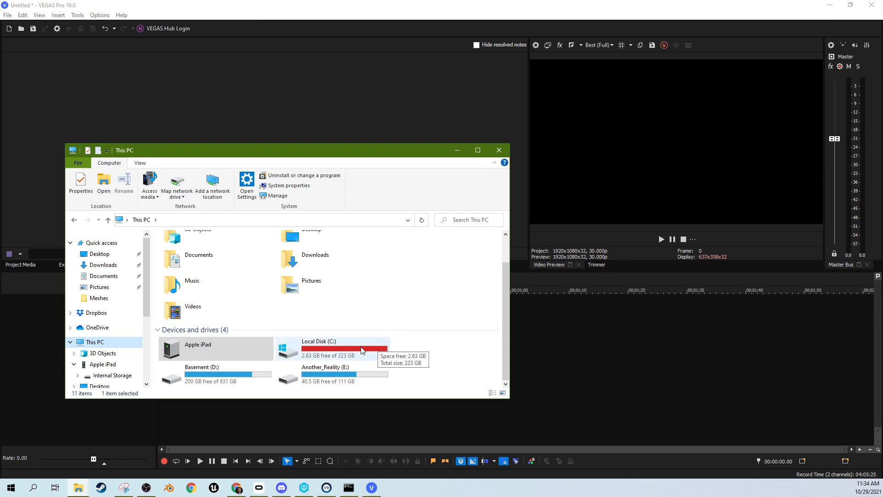
{"action": "mouse_move", "coordinate": [356, 346]}
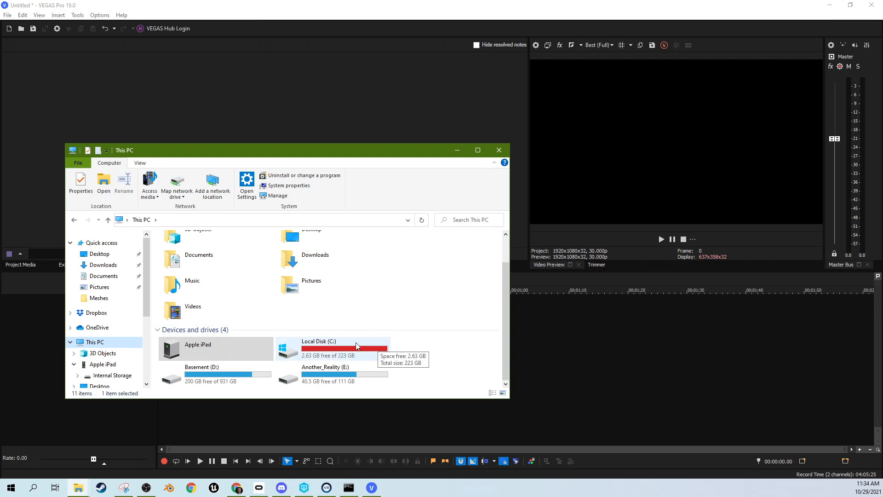
{"action": "left_click_drag", "start_coordinate": [290, 150], "coordinate": [290, 104]}
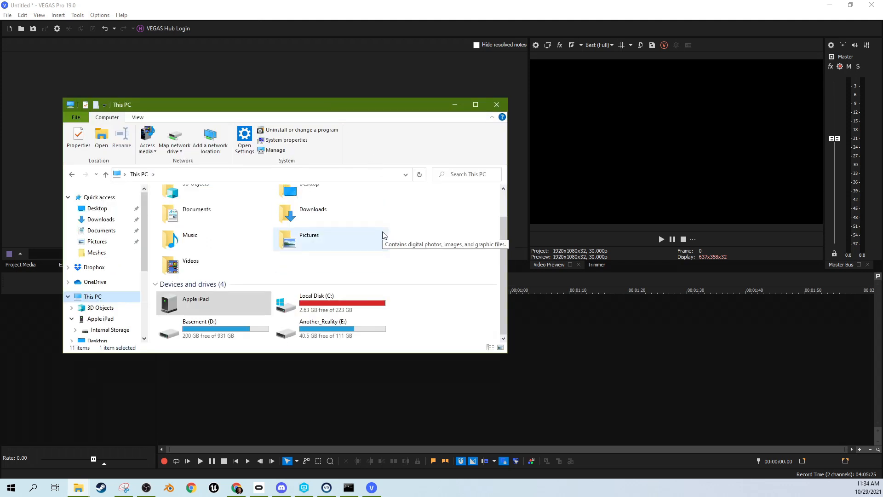
{"action": "mouse_move", "coordinate": [394, 322]}
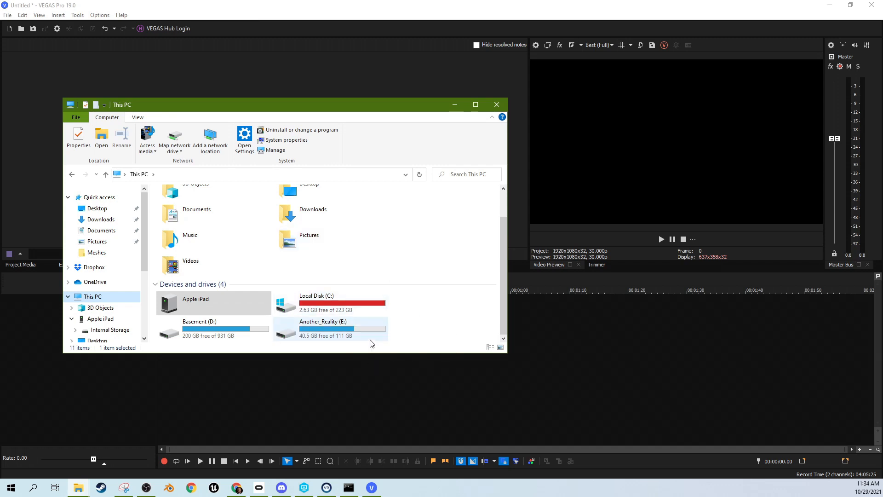
{"action": "left_click", "coordinate": [343, 303]}
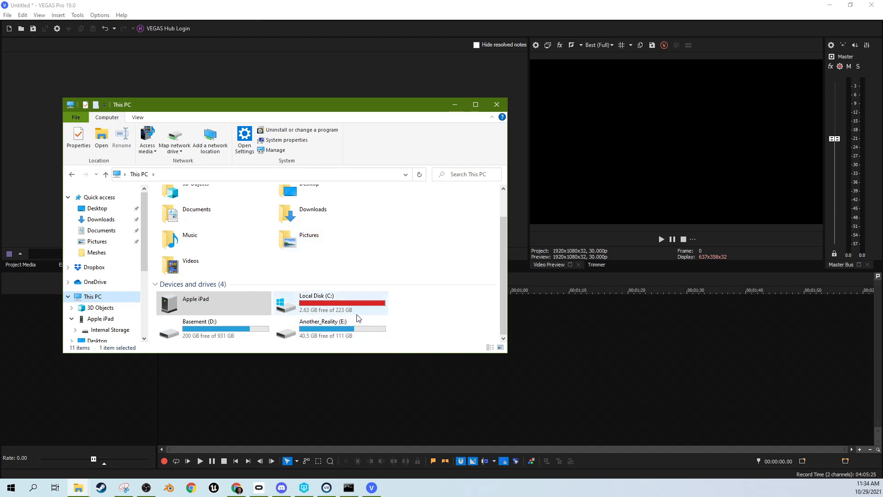
{"action": "mouse_move", "coordinate": [326, 307]}
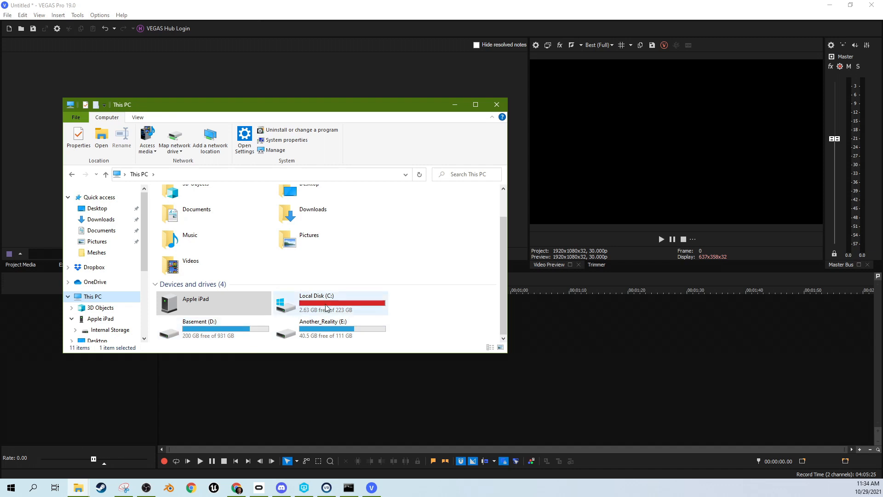
{"action": "mouse_move", "coordinate": [254, 335]}
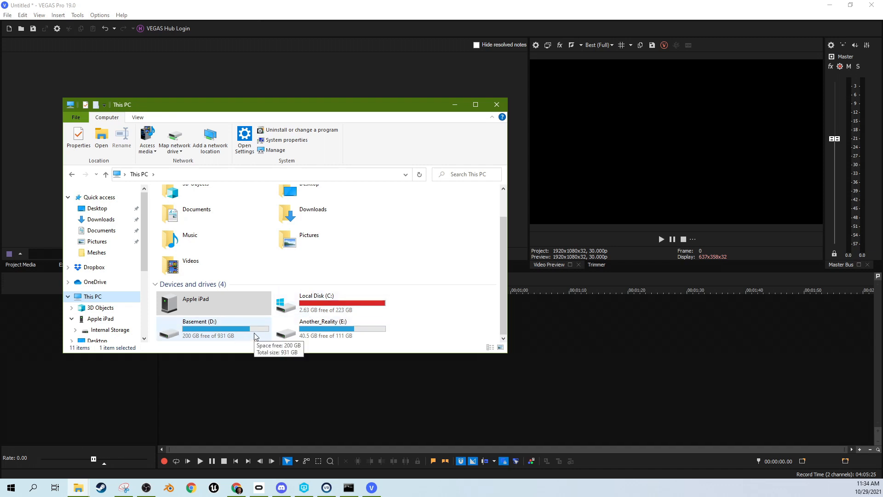
{"action": "mouse_move", "coordinate": [353, 309]}
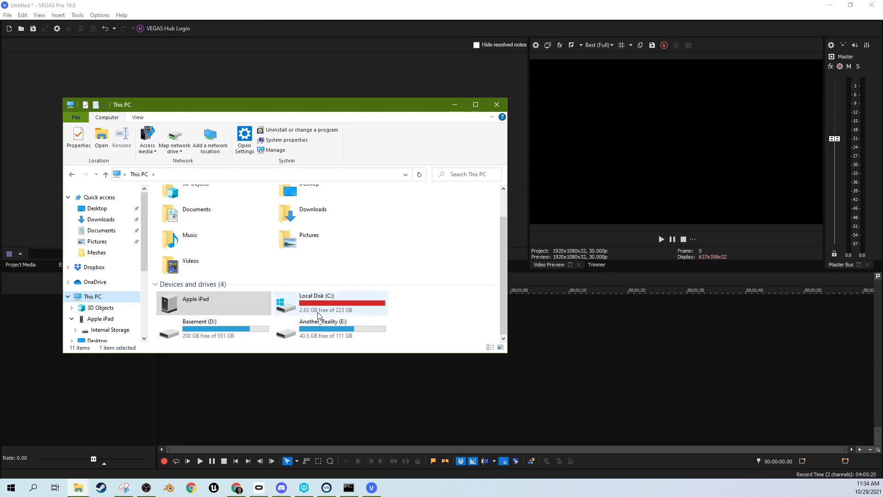
{"action": "mouse_move", "coordinate": [331, 310]}
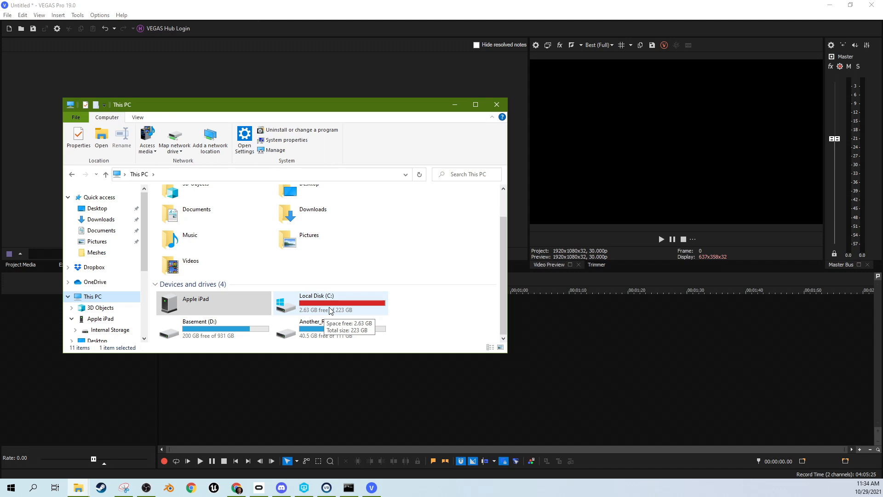
{"action": "mouse_move", "coordinate": [320, 314]}
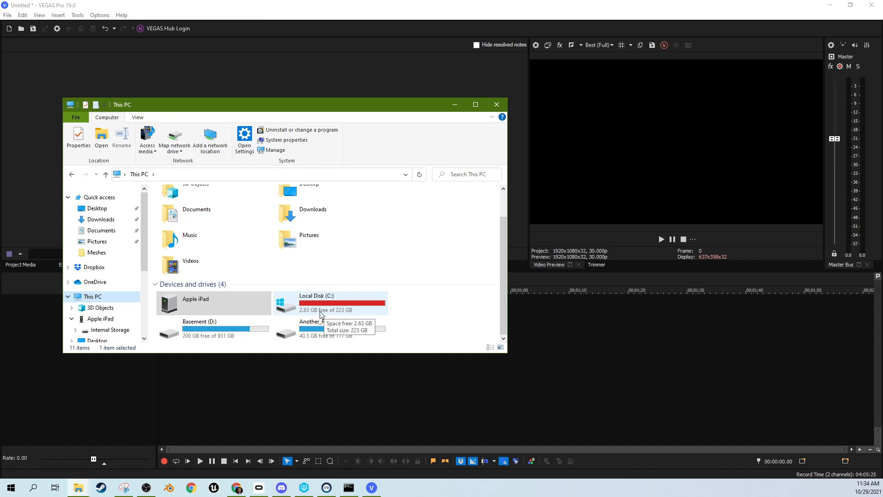
{"action": "mouse_move", "coordinate": [246, 332]}
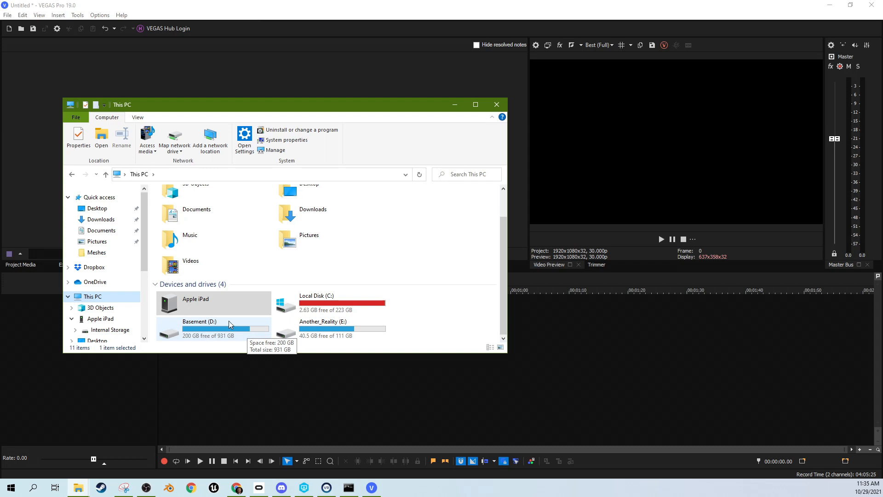
{"action": "mouse_move", "coordinate": [197, 333]}
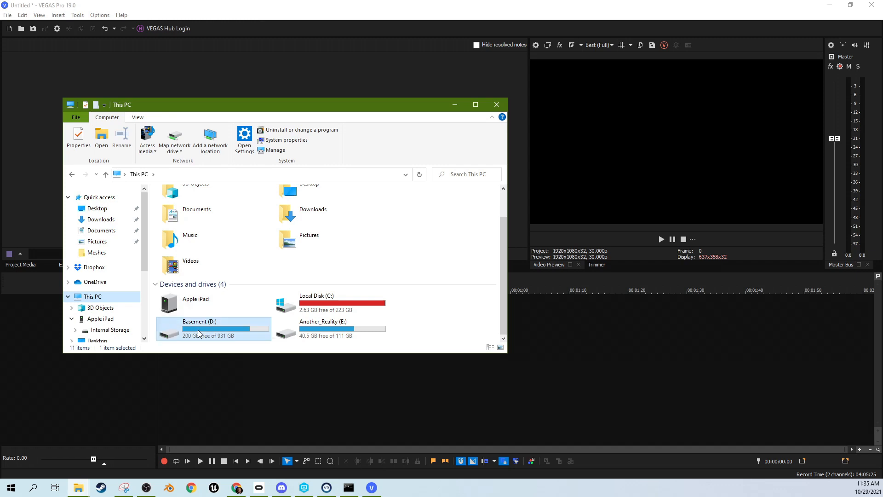
Step: Inspect the Basement (D:) drive, then close File Explorer to return to the empty project
{"action": "left_click", "coordinate": [197, 329]}
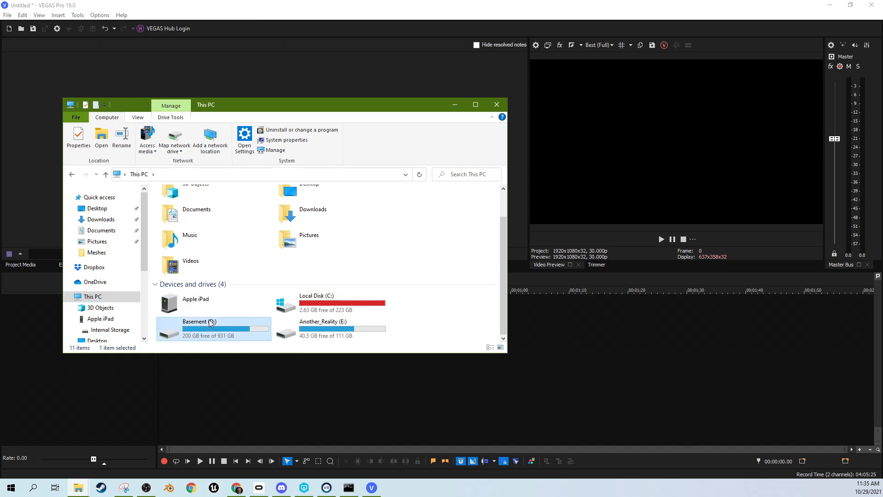
{"action": "mouse_move", "coordinate": [228, 330]}
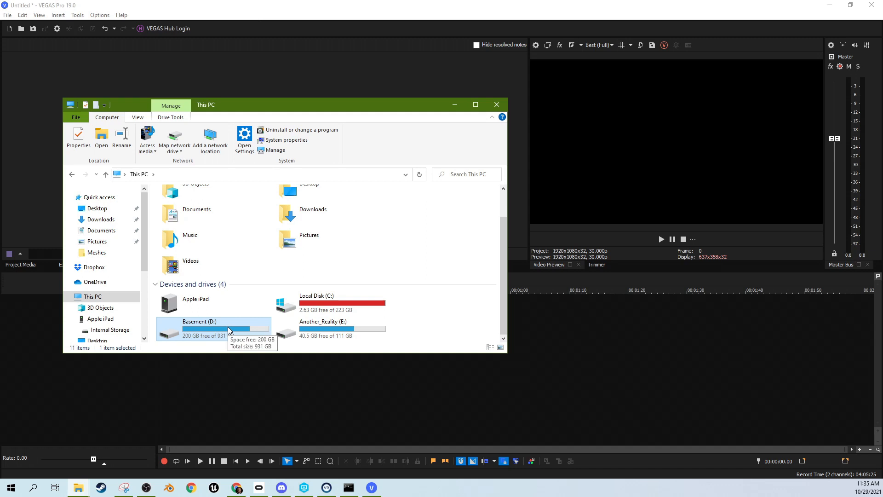
{"action": "mouse_move", "coordinate": [212, 329]}
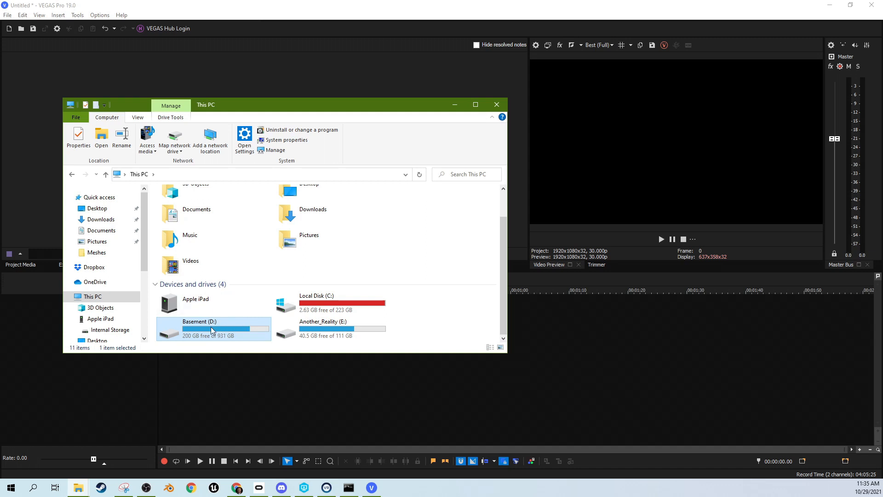
{"action": "mouse_move", "coordinate": [211, 329]}
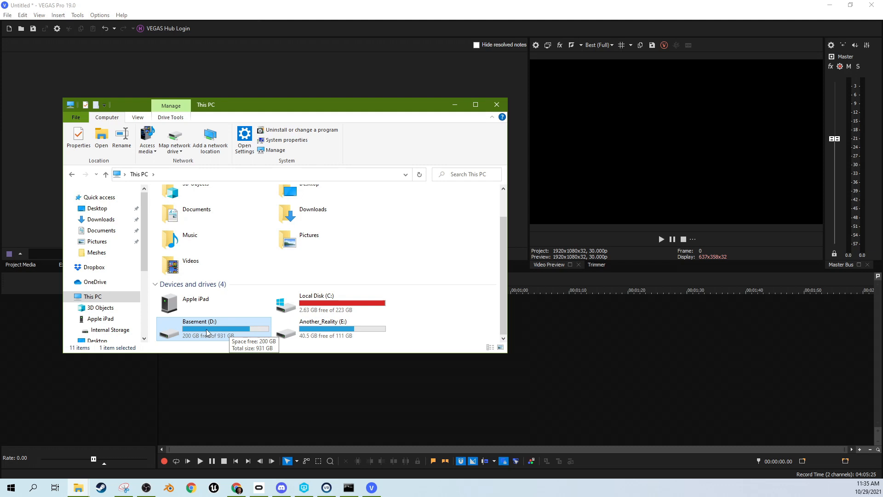
{"action": "mouse_move", "coordinate": [210, 334]}
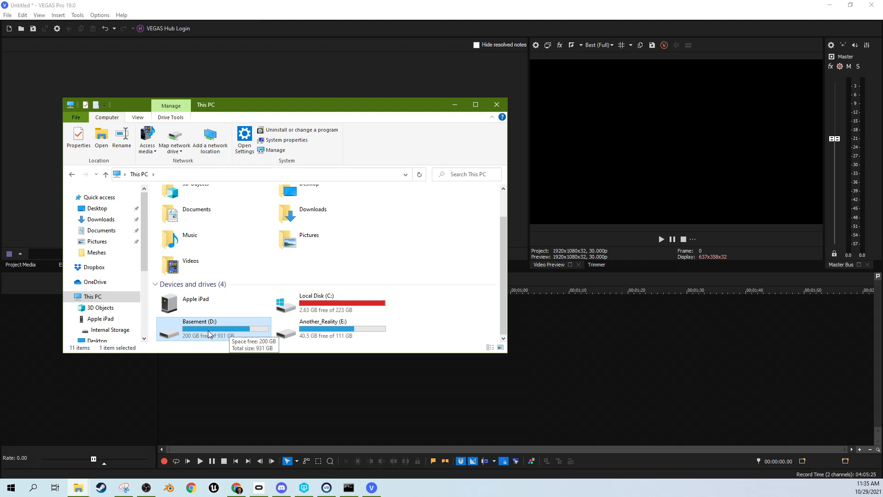
{"action": "mouse_move", "coordinate": [225, 336]}
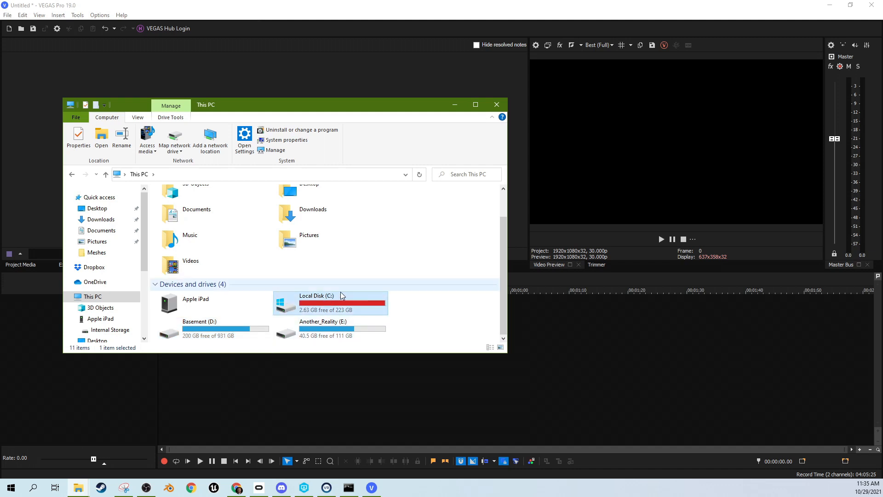
{"action": "mouse_move", "coordinate": [252, 328]}
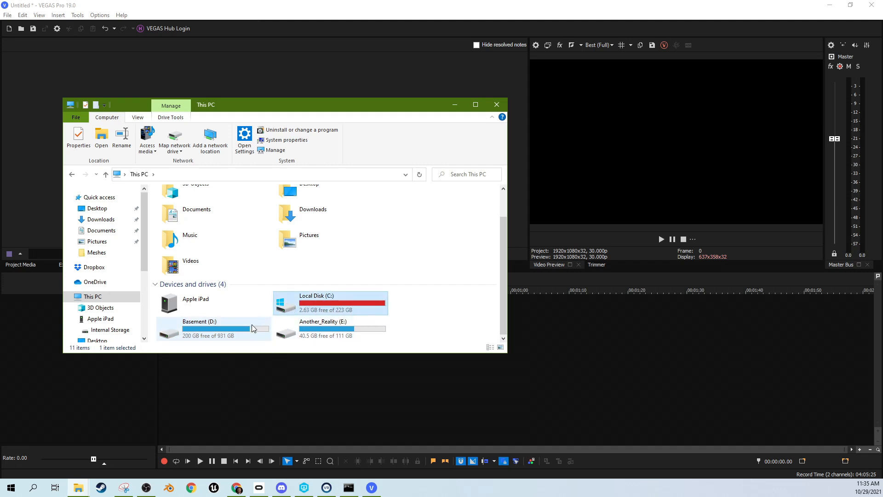
{"action": "mouse_move", "coordinate": [228, 330]}
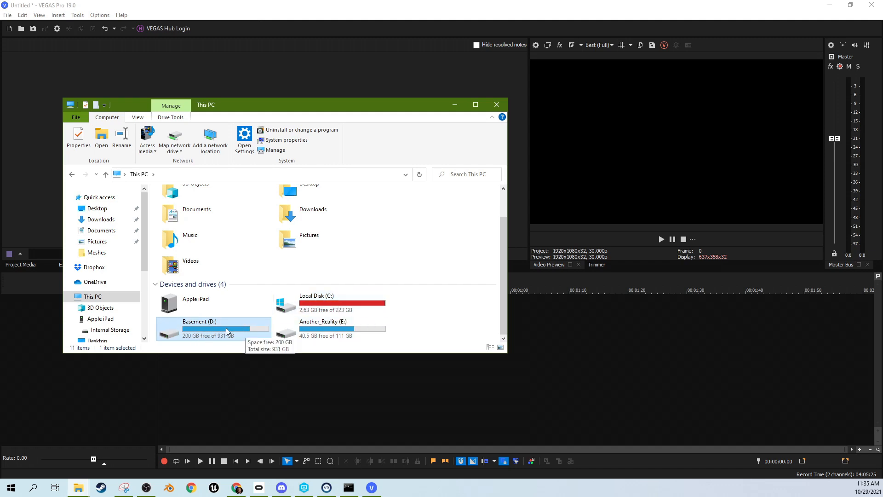
{"action": "mouse_move", "coordinate": [220, 334]}
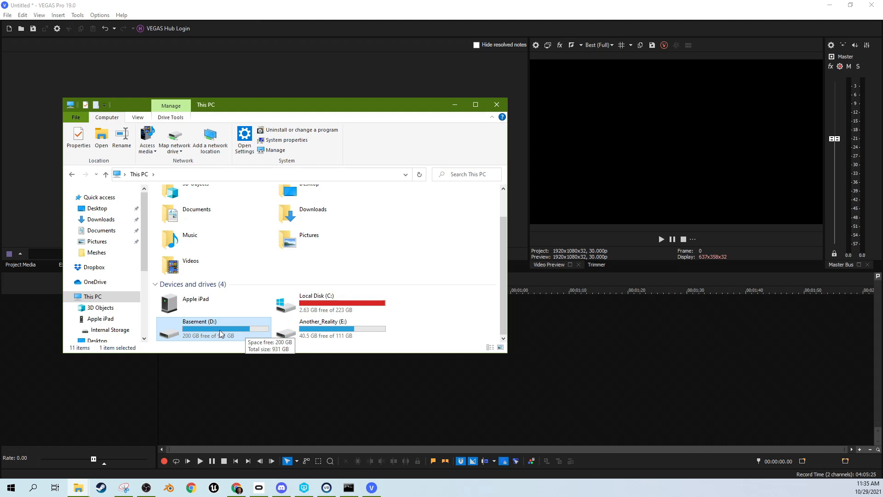
{"action": "mouse_move", "coordinate": [176, 330]}
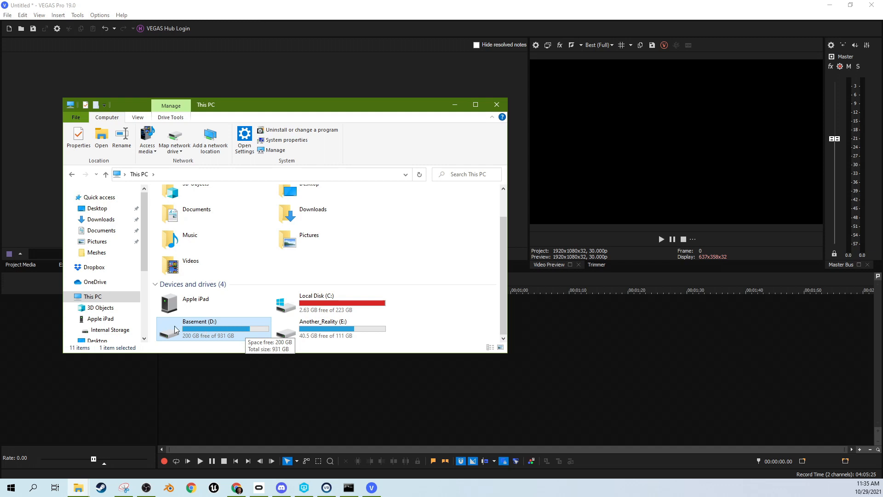
{"action": "mouse_move", "coordinate": [221, 329]}
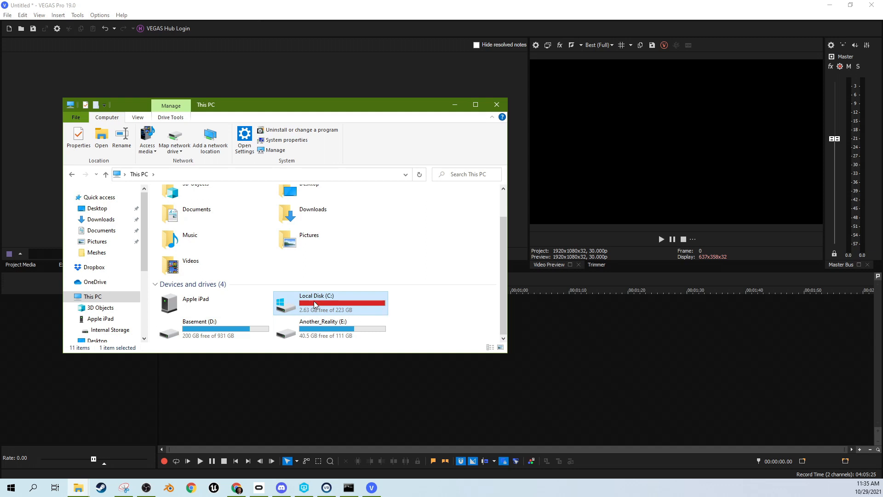
{"action": "mouse_move", "coordinate": [317, 305]}
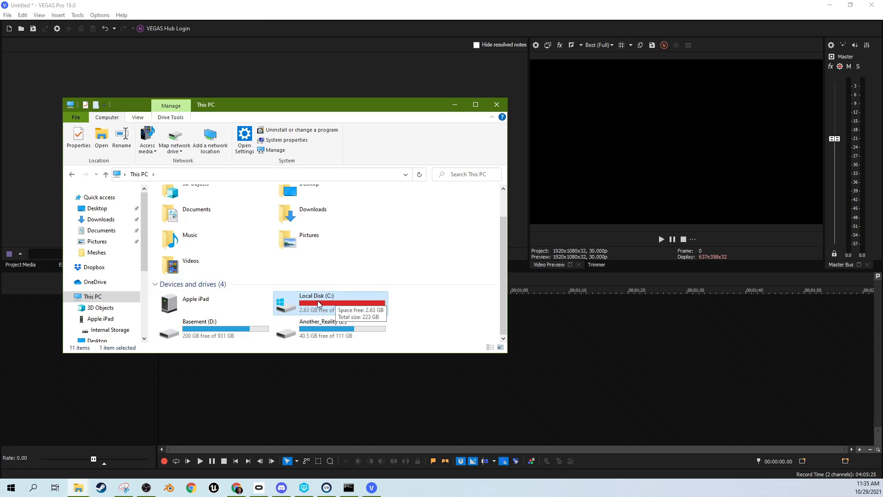
{"action": "mouse_move", "coordinate": [345, 307]}
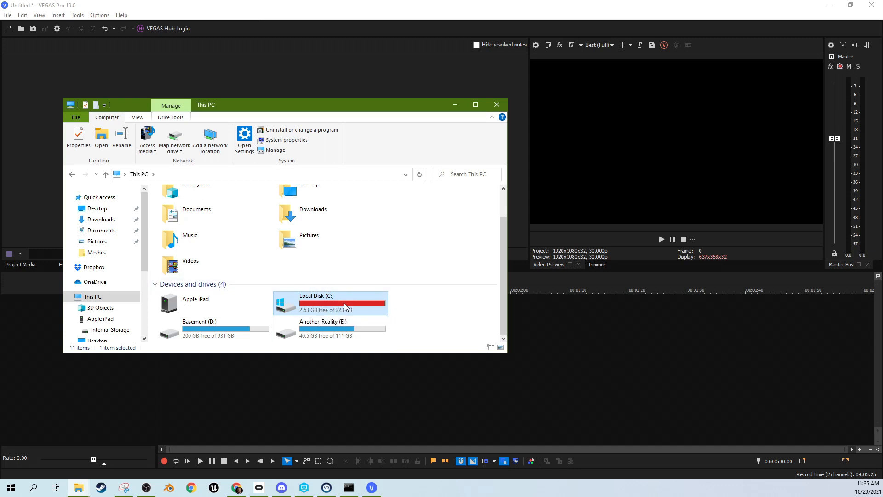
{"action": "mouse_move", "coordinate": [312, 308]}
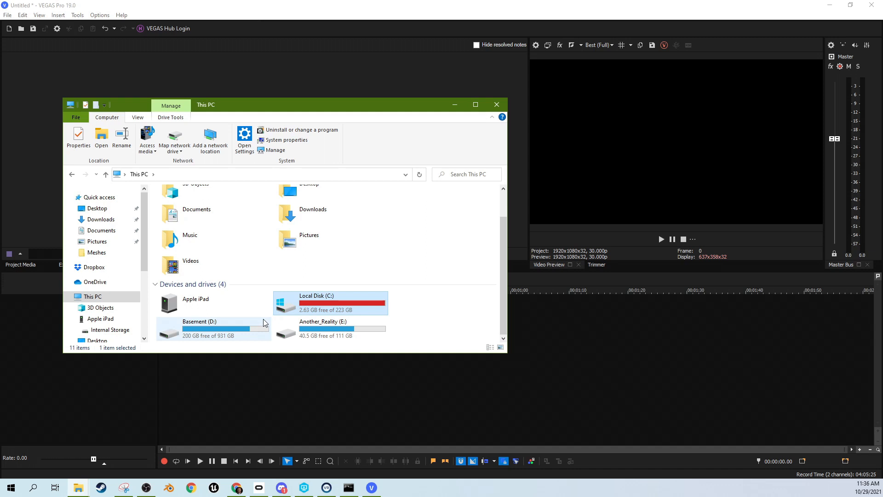
{"action": "mouse_move", "coordinate": [263, 322]}
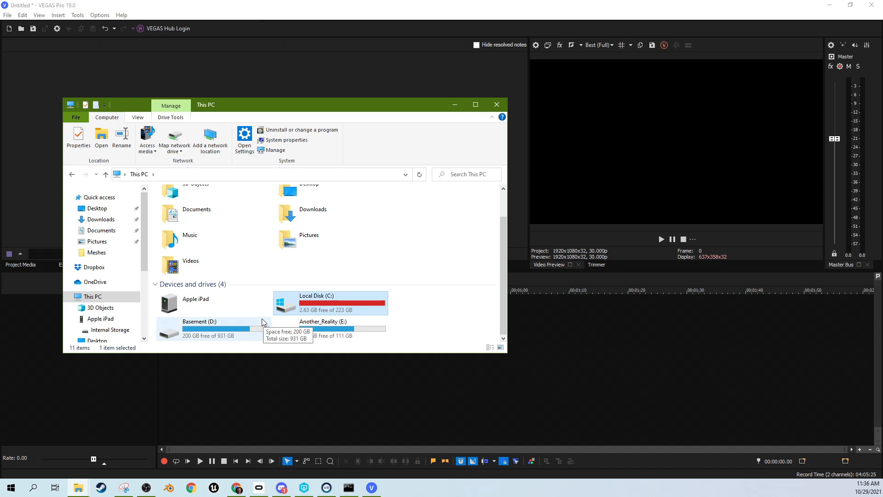
{"action": "mouse_move", "coordinate": [260, 330]}
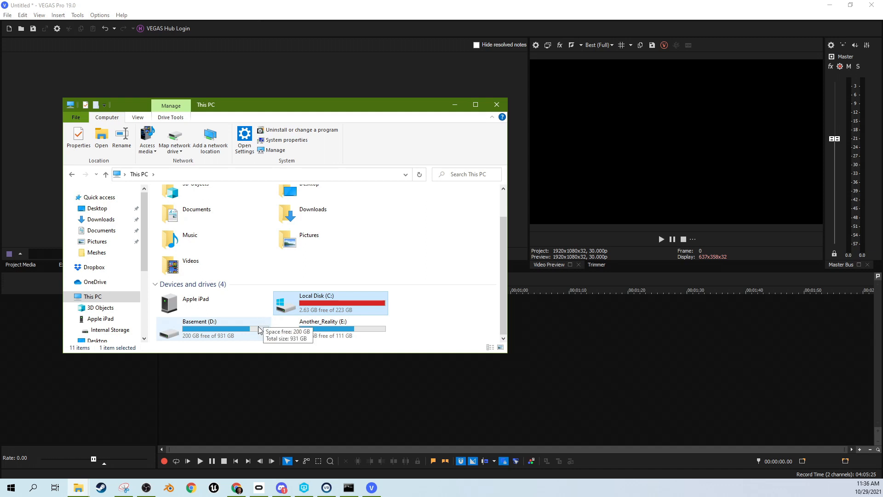
{"action": "mouse_move", "coordinate": [249, 332]}
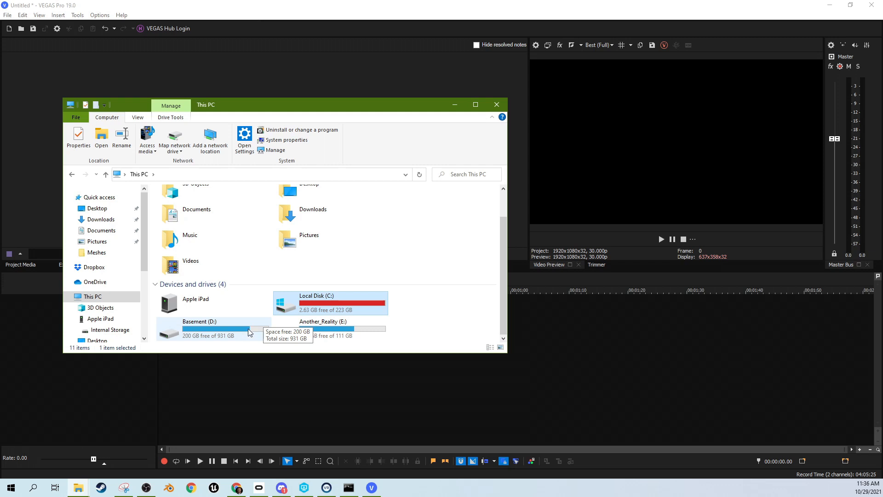
{"action": "mouse_move", "coordinate": [387, 270]}
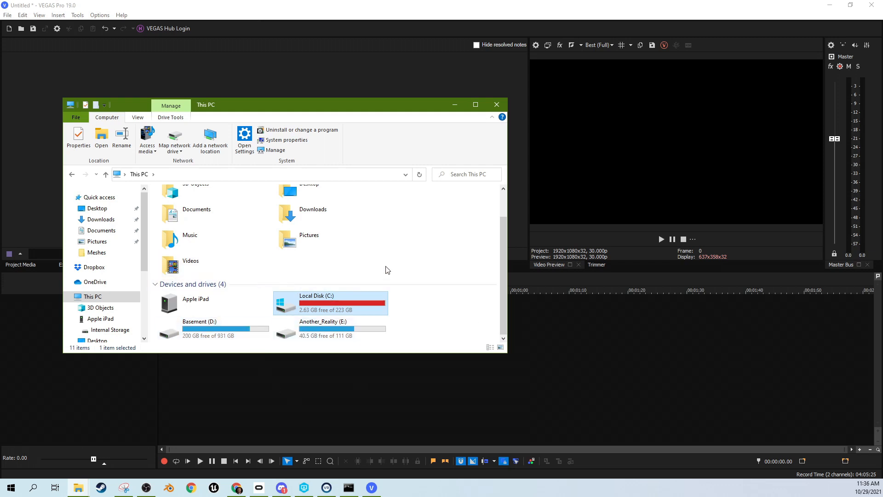
{"action": "mouse_move", "coordinate": [495, 105]}
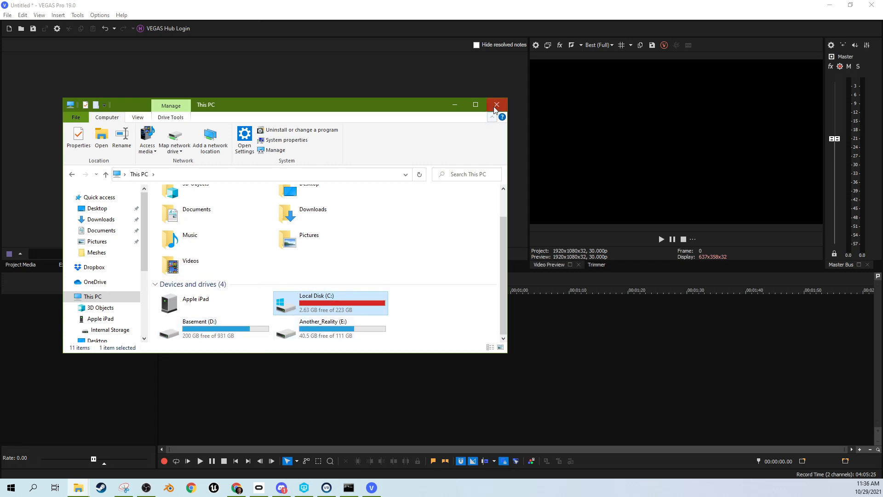
{"action": "left_click", "coordinate": [496, 105]}
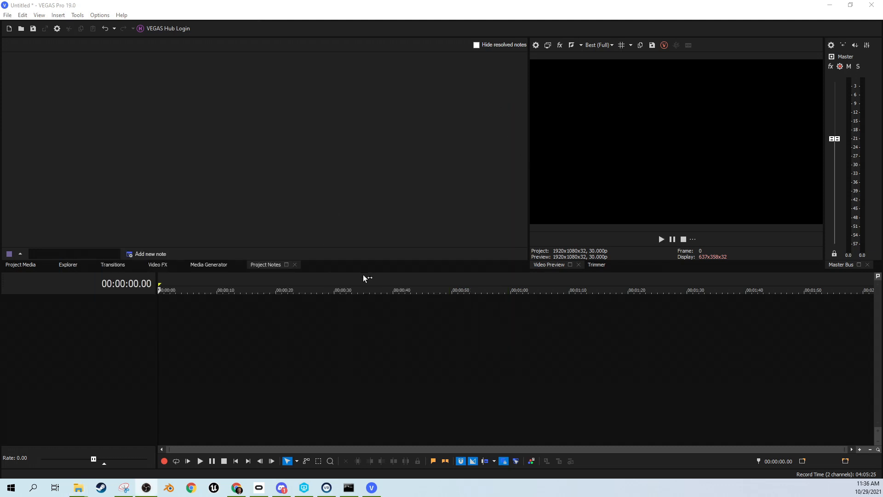
{"action": "mouse_move", "coordinate": [523, 82]}
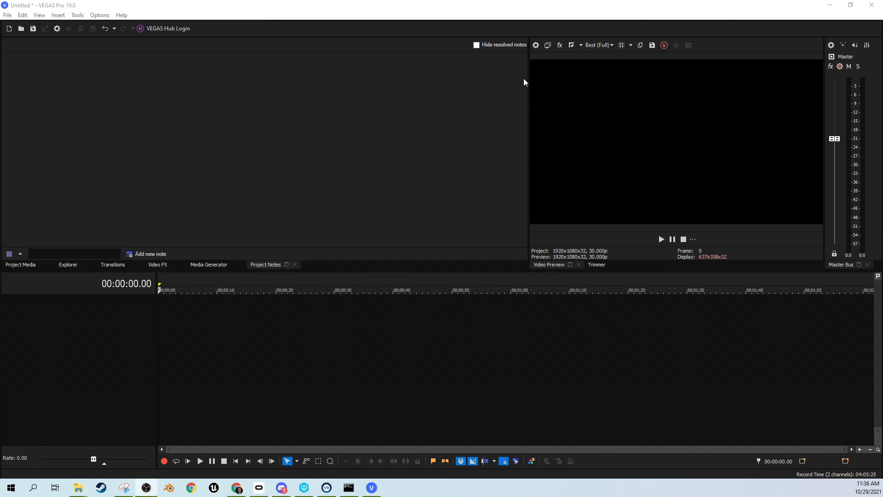
{"action": "mouse_move", "coordinate": [528, 41]}
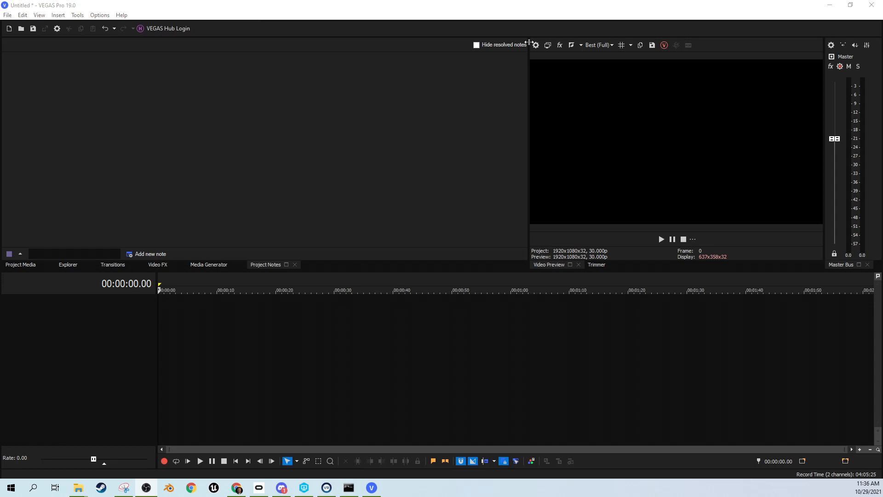
Step: In Project Properties, browse the prerendered files folder tree and close the picker unchanged
{"action": "left_click", "coordinate": [535, 45]}
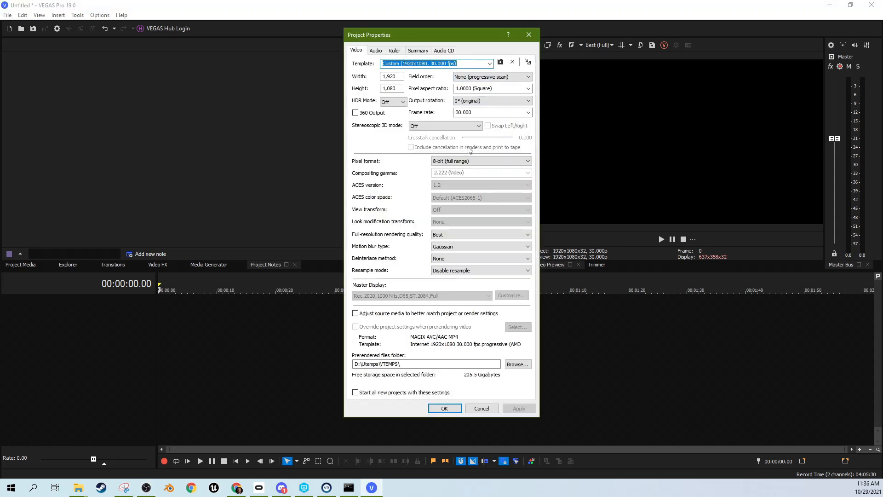
{"action": "mouse_move", "coordinate": [473, 256]}
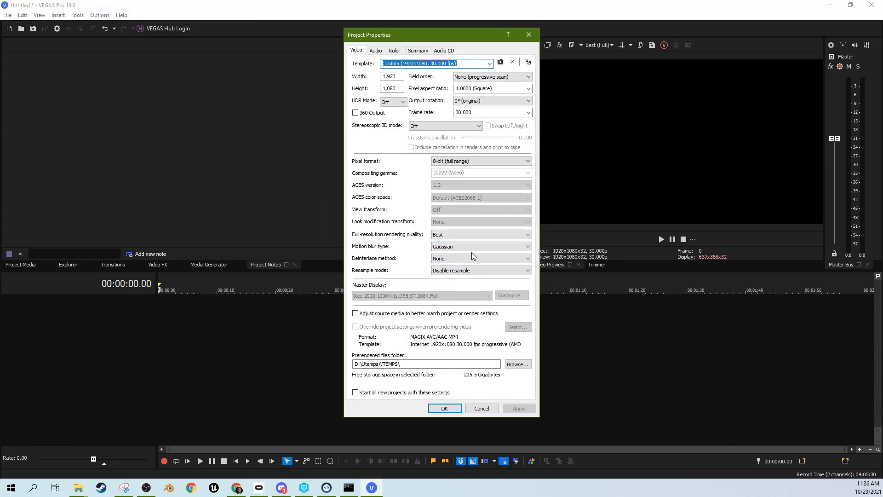
{"action": "mouse_move", "coordinate": [503, 366]}
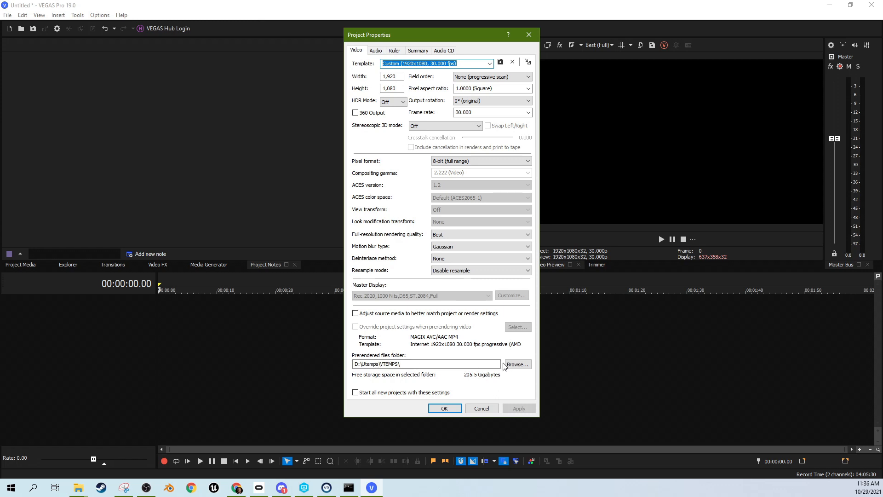
{"action": "left_click", "coordinate": [516, 364]}
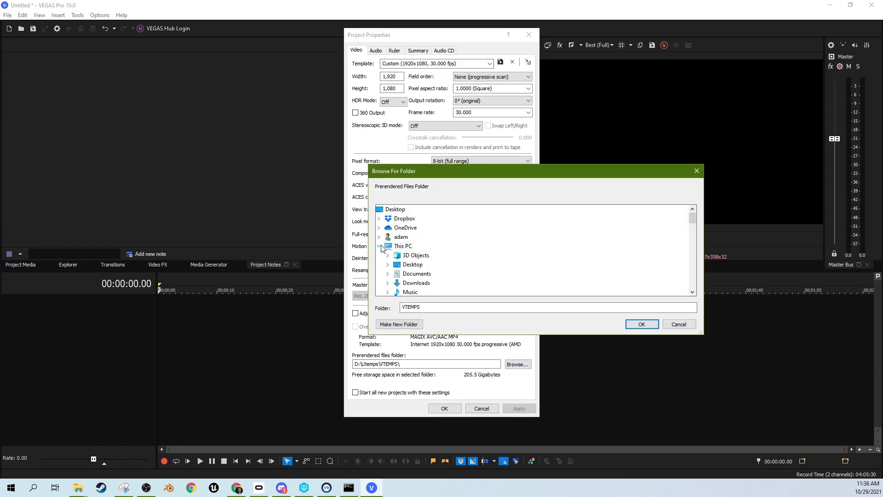
{"action": "left_click", "coordinate": [403, 245]}
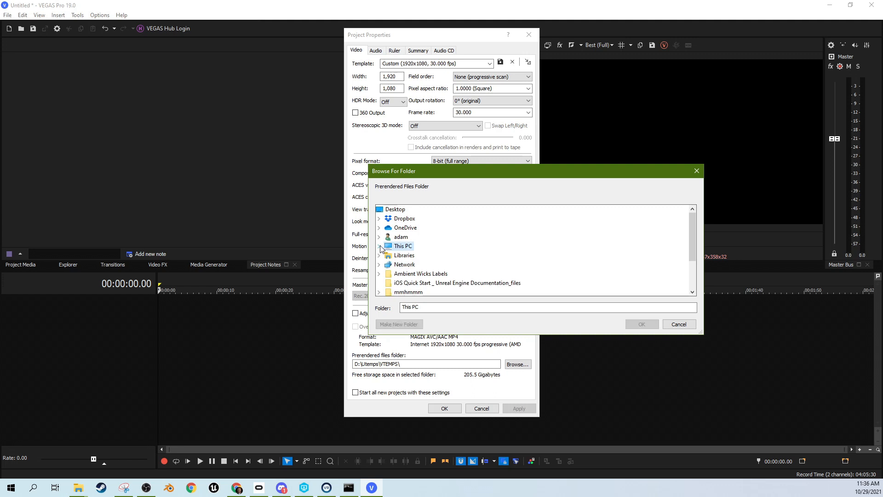
{"action": "left_click", "coordinate": [379, 245]}
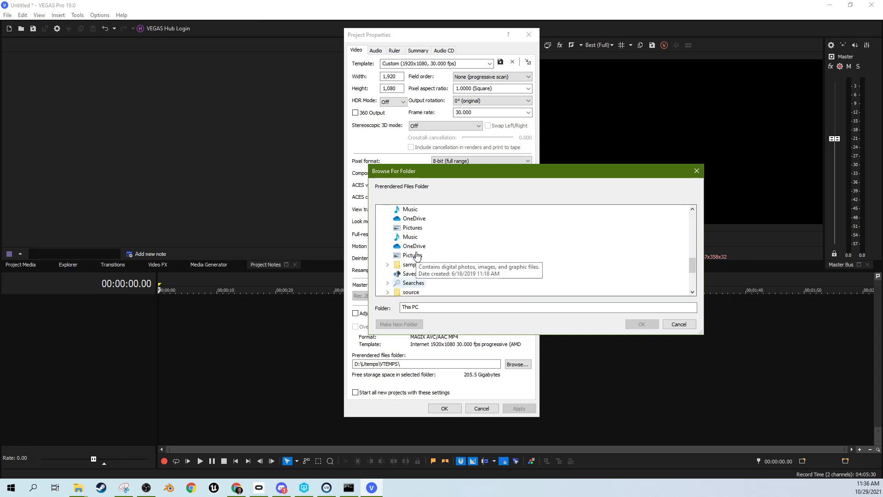
{"action": "scroll", "scroll_direction": "up", "scroll_amount": 3}
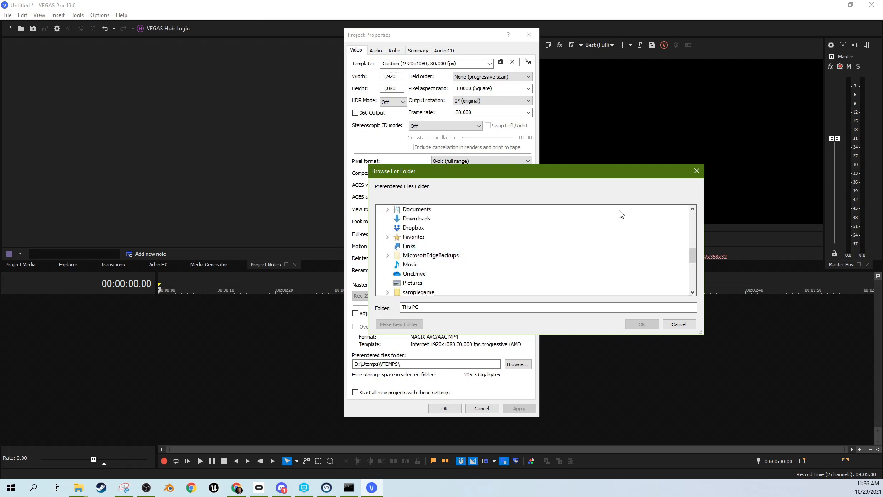
{"action": "mouse_move", "coordinate": [541, 252]}
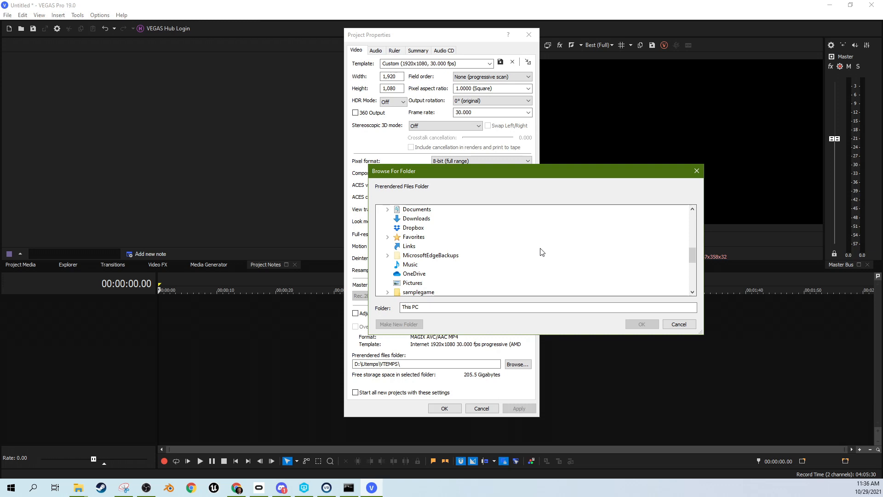
{"action": "mouse_move", "coordinate": [697, 171]}
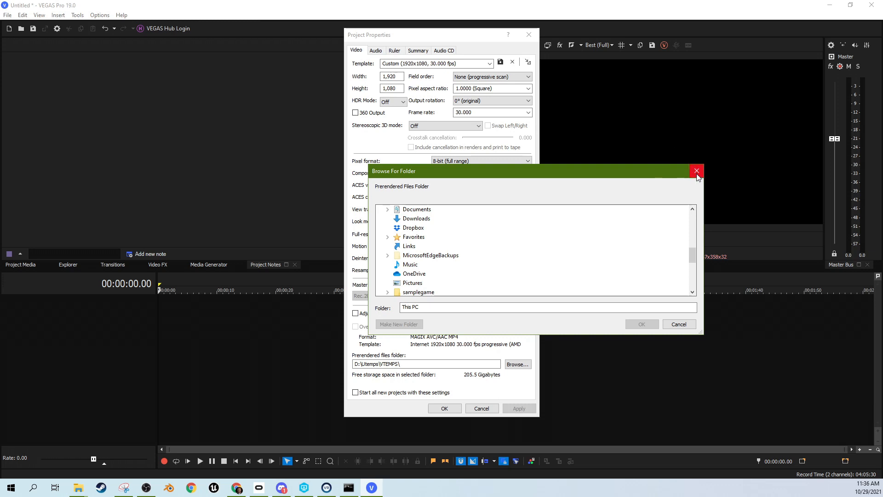
{"action": "left_click", "coordinate": [696, 171]}
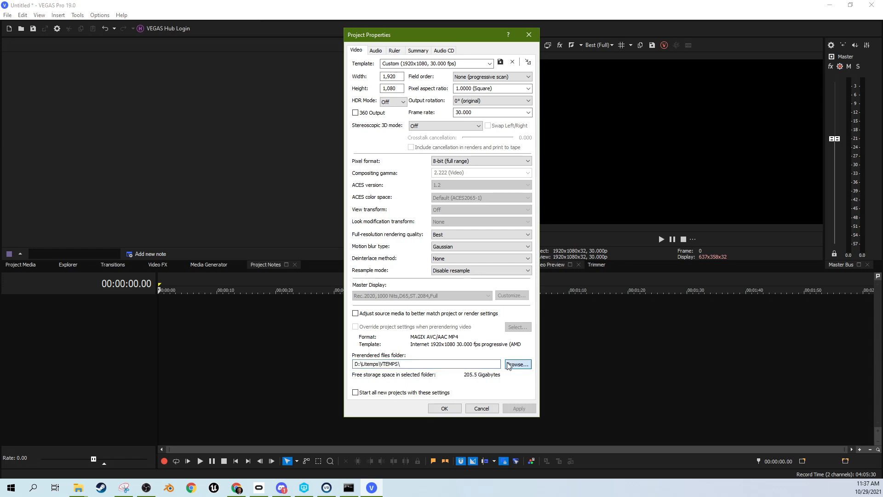
Step: Reopen the prerendered folder picker and close it keeping D:\Utemps\VTEMPS
{"action": "left_click", "coordinate": [516, 364]}
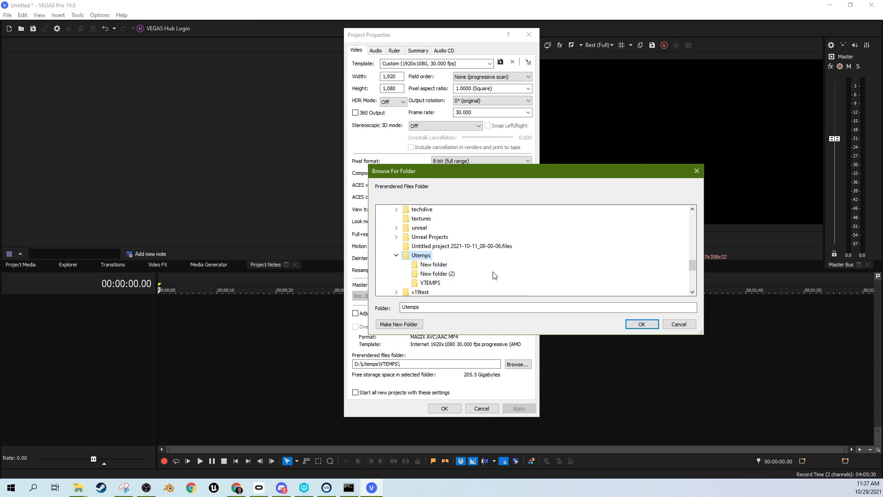
{"action": "mouse_move", "coordinate": [696, 171]}
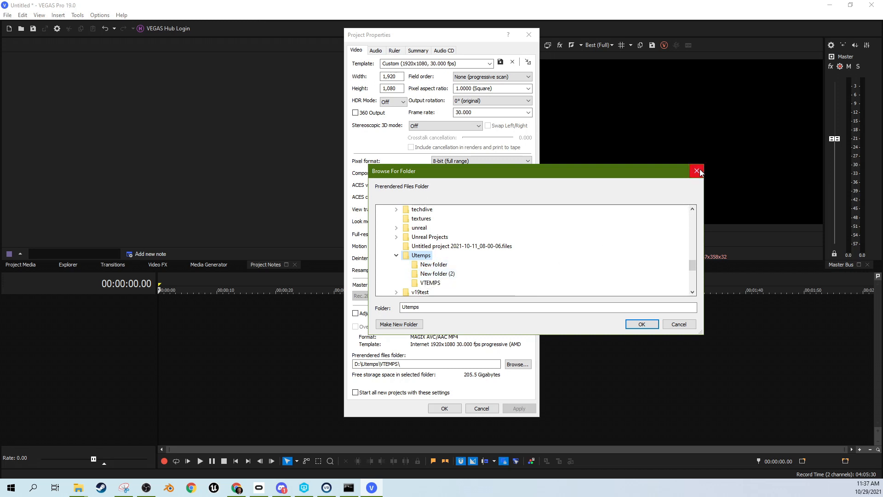
{"action": "left_click", "coordinate": [697, 171]}
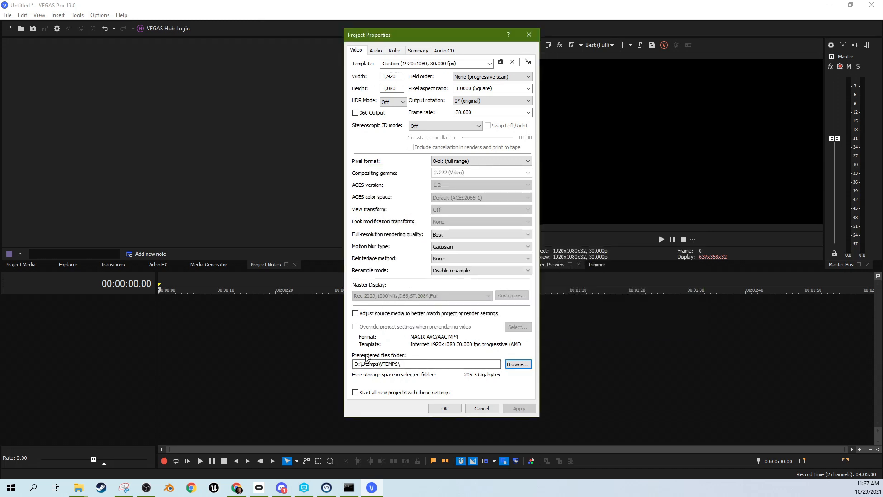
{"action": "mouse_move", "coordinate": [422, 359]}
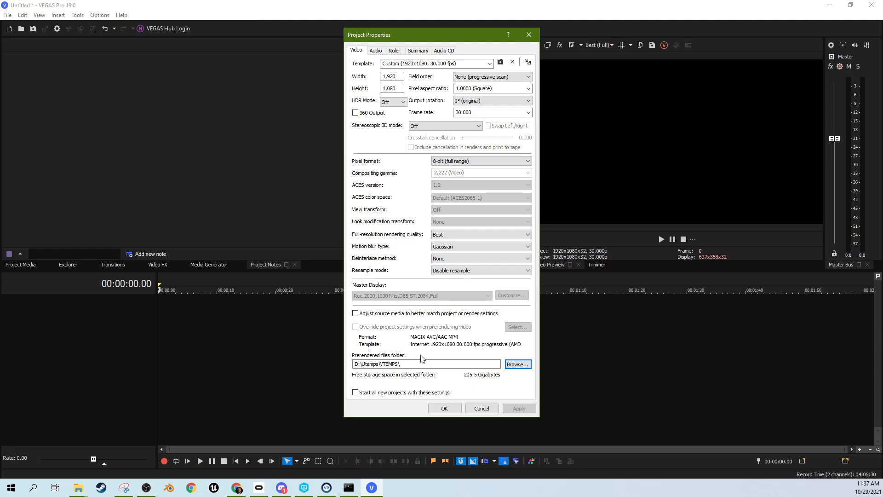
{"action": "mouse_move", "coordinate": [345, 360]}
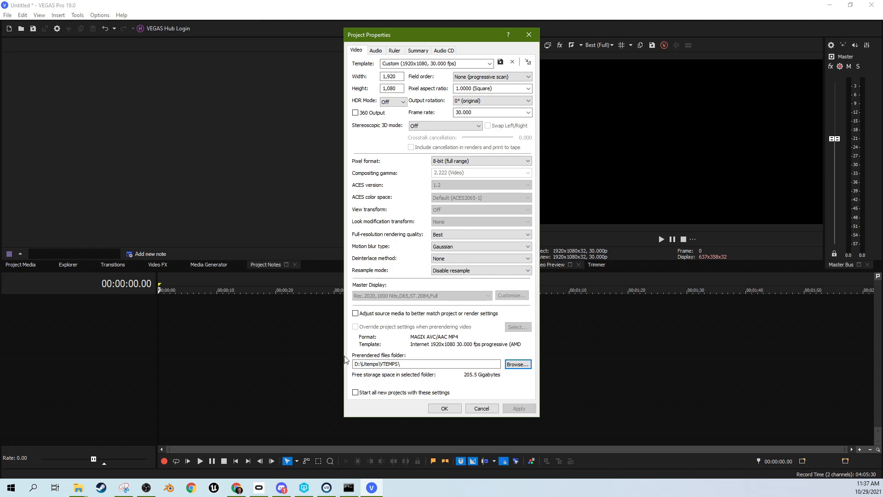
{"action": "mouse_move", "coordinate": [400, 357]}
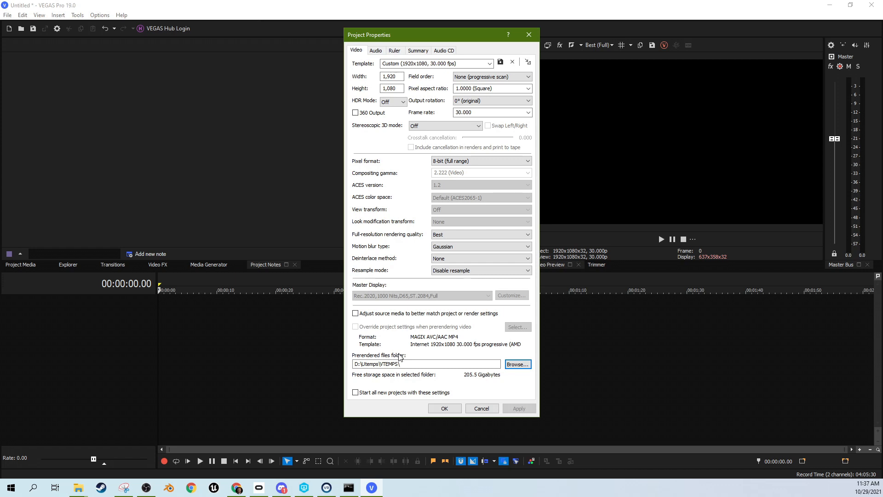
{"action": "mouse_move", "coordinate": [350, 363]}
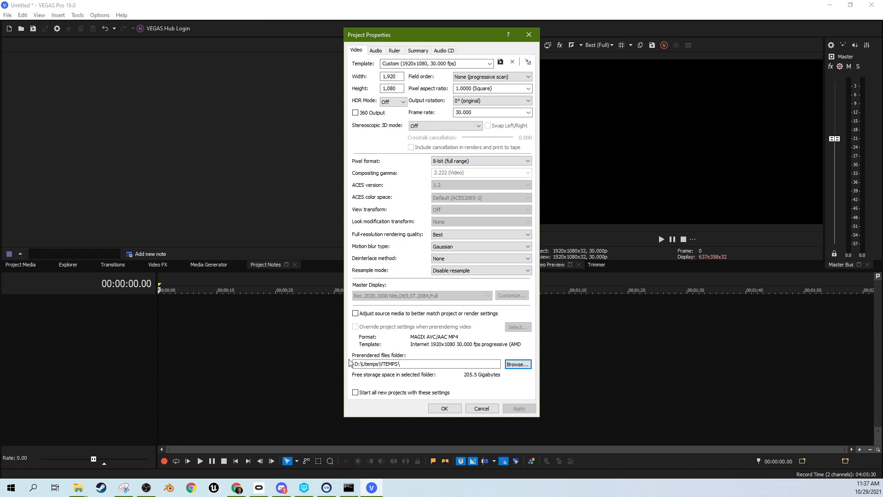
{"action": "mouse_move", "coordinate": [426, 360]}
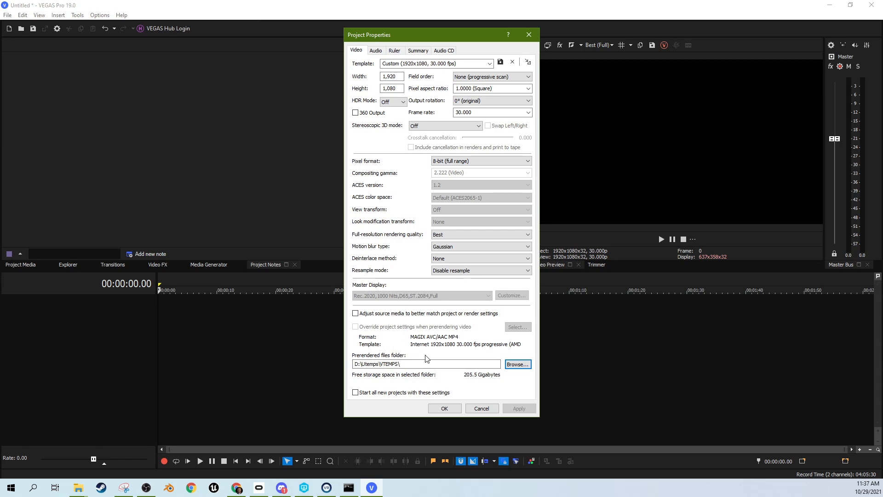
Step: Keep D:\Utemps\VTEMPS, leave 'Start all new projects with these settings' unchecked, and confirm with OK
{"action": "triple_click", "coordinate": [425, 363]}
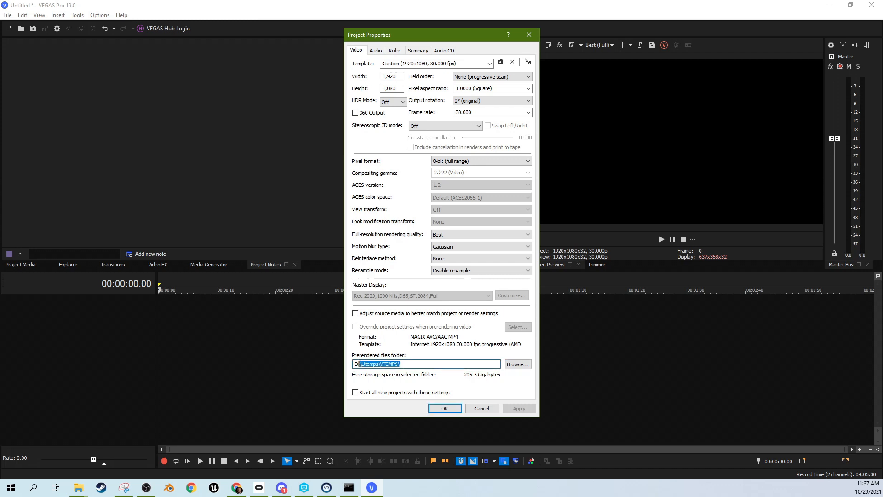
{"action": "mouse_move", "coordinate": [332, 368]}
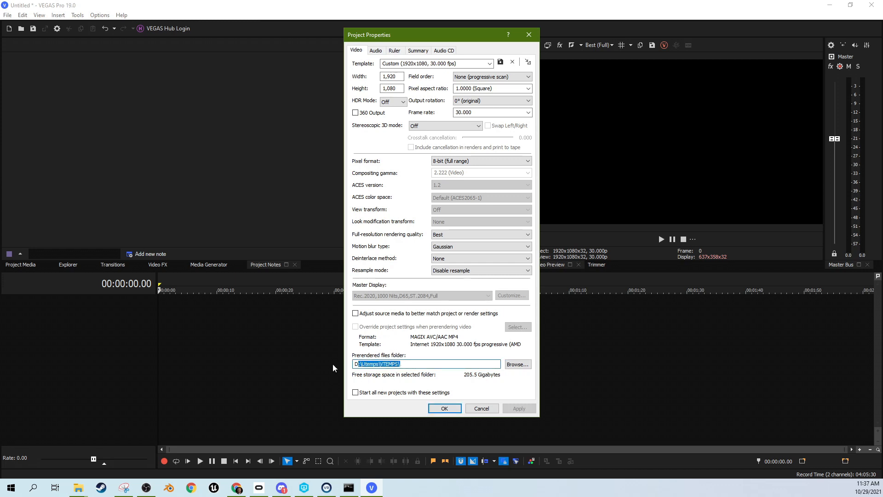
{"action": "mouse_move", "coordinate": [528, 219]}
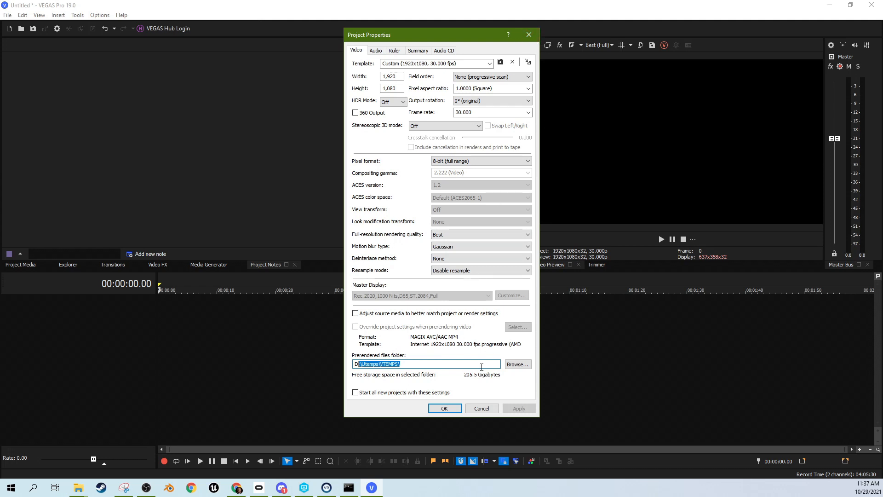
{"action": "mouse_move", "coordinate": [528, 35]}
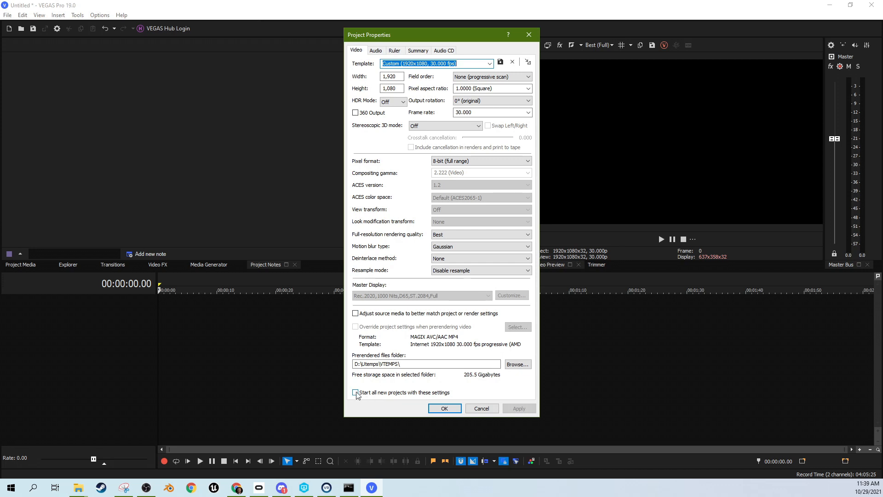
{"action": "left_click", "coordinate": [355, 392]}
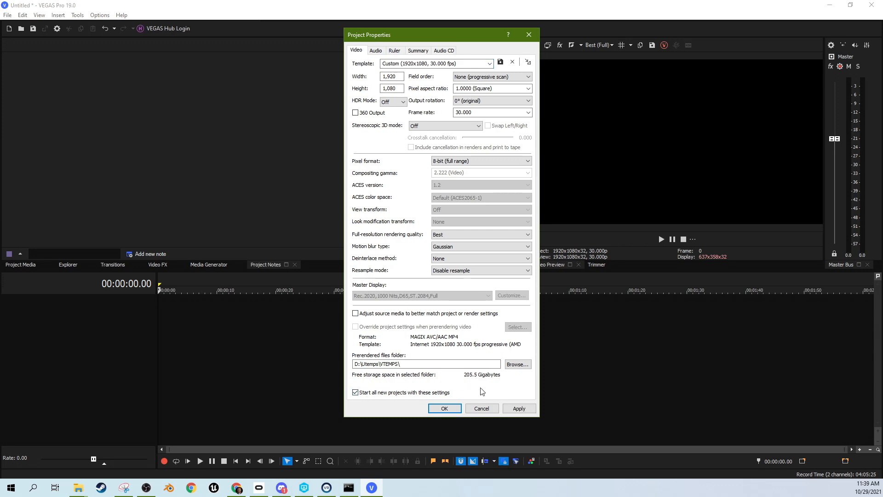
{"action": "left_click", "coordinate": [355, 392]}
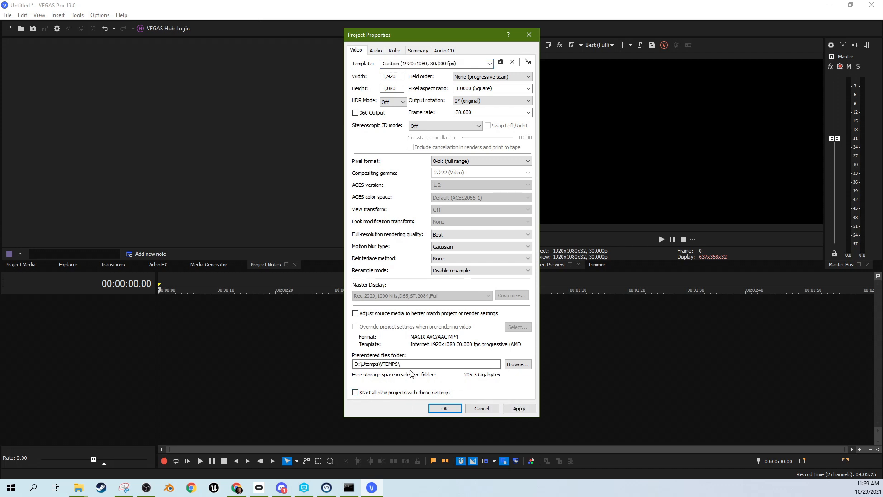
{"action": "triple_click", "coordinate": [425, 363]}
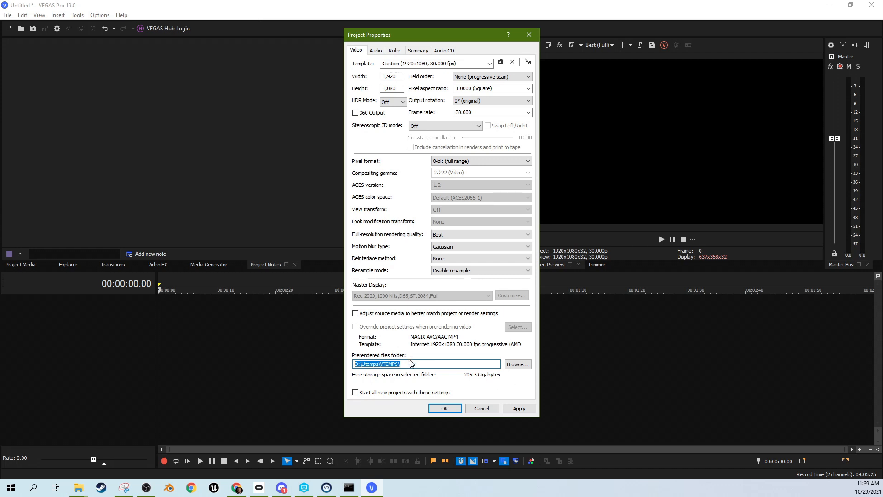
{"action": "mouse_move", "coordinate": [384, 373]}
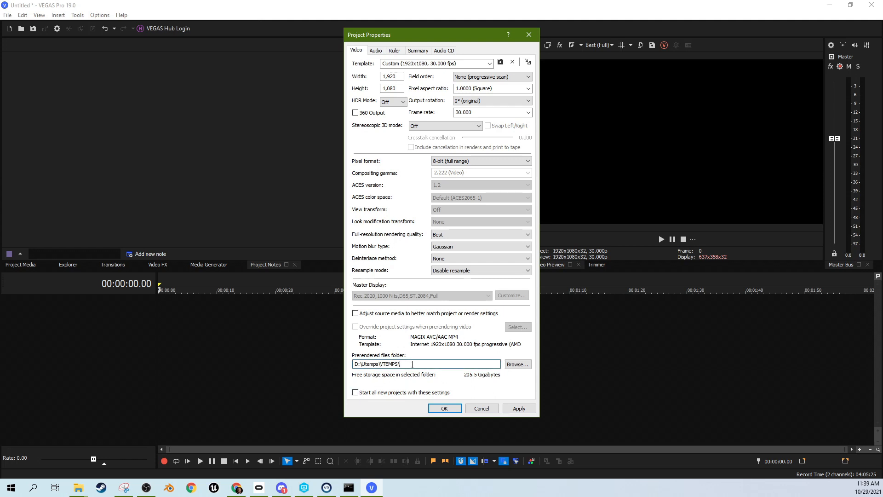
{"action": "left_click", "coordinate": [443, 408]}
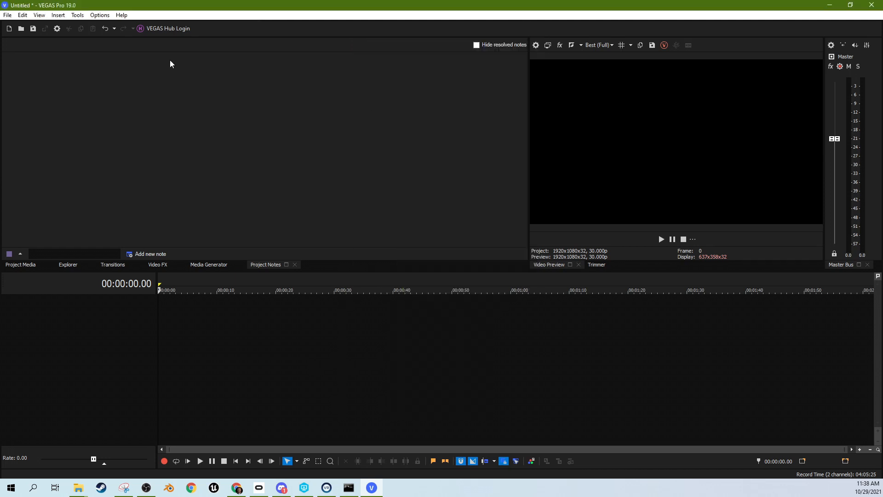
Step: In Preferences, browse the temporary files folder location to the Utemps folder on D:
{"action": "left_click", "coordinate": [99, 15]}
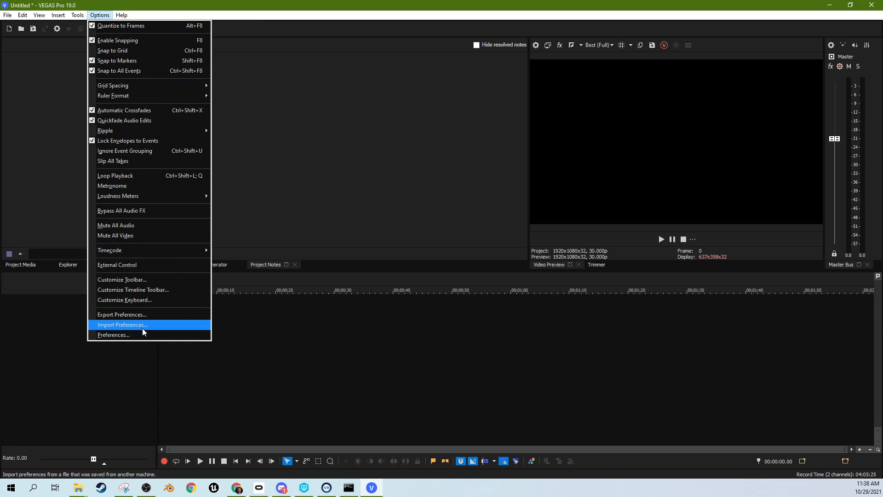
{"action": "left_click", "coordinate": [113, 334]}
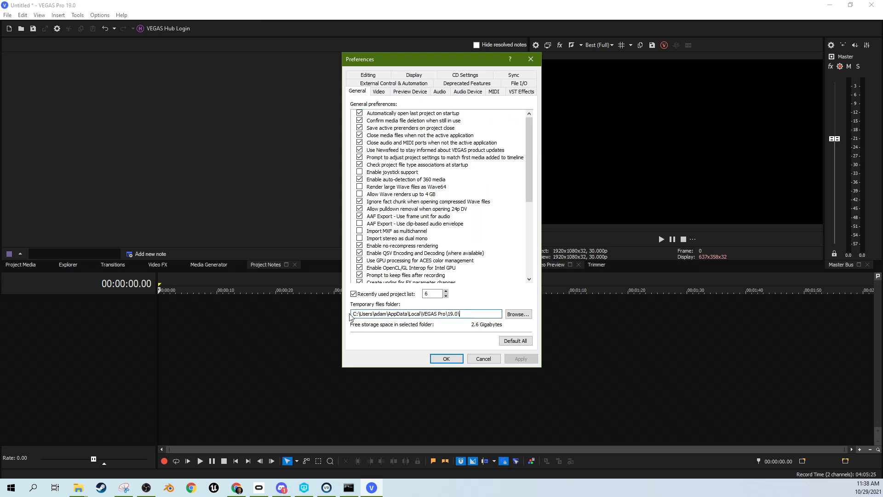
{"action": "left_click", "coordinate": [516, 313]}
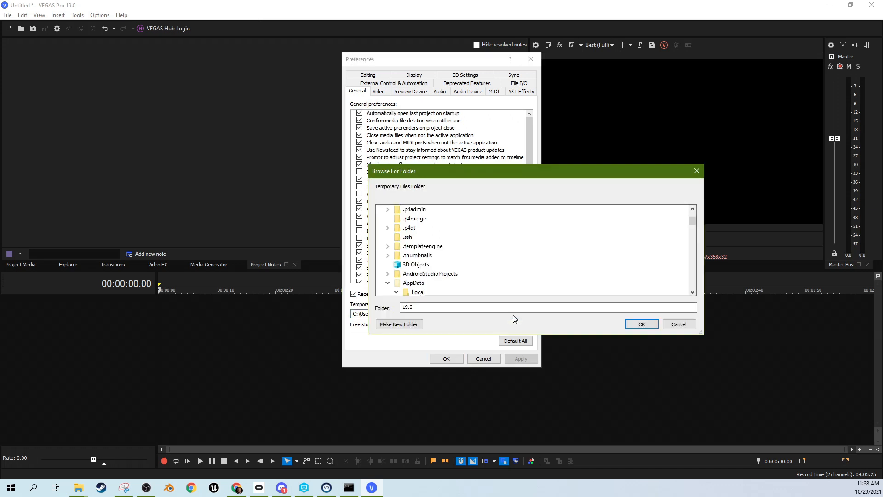
{"action": "scroll", "scroll_direction": "down", "scroll_amount": 3}
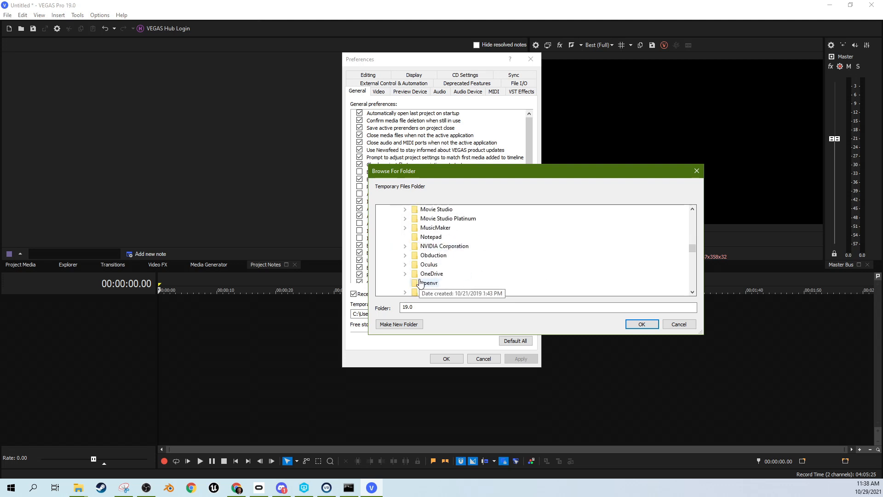
{"action": "scroll", "scroll_direction": "up", "scroll_amount": 3}
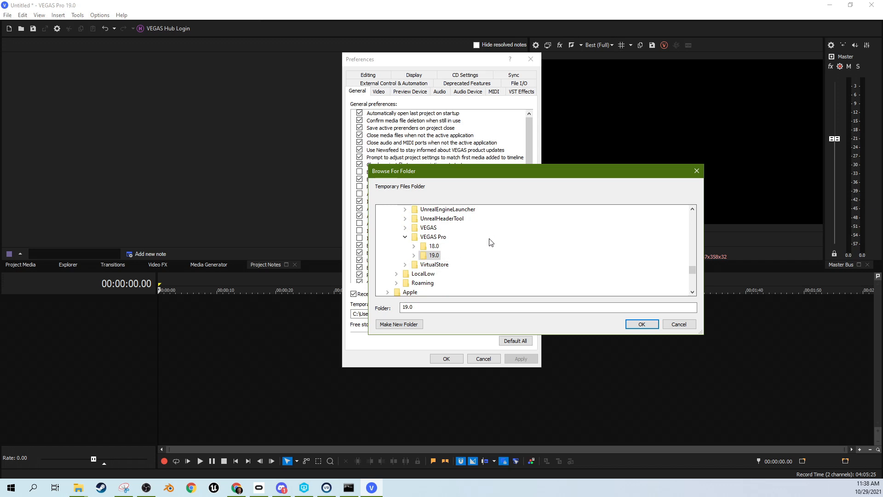
{"action": "scroll", "scroll_direction": "up", "scroll_amount": 3}
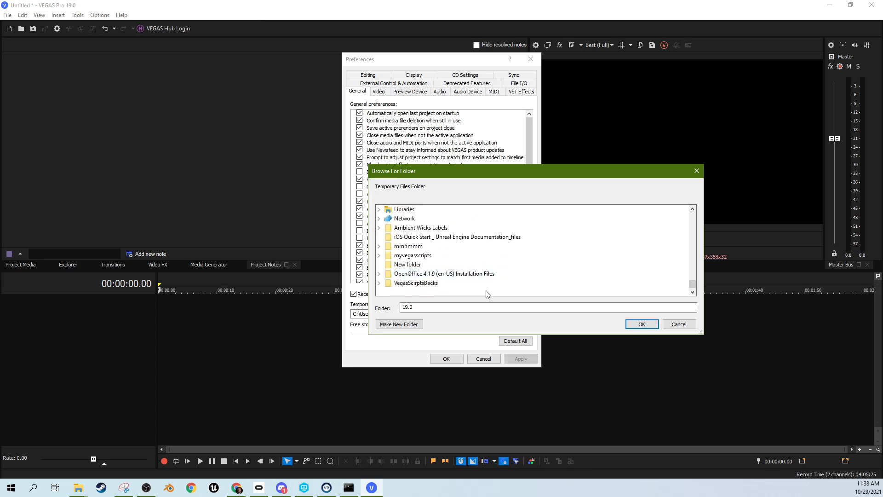
{"action": "scroll", "scroll_direction": "down", "scroll_amount": 3}
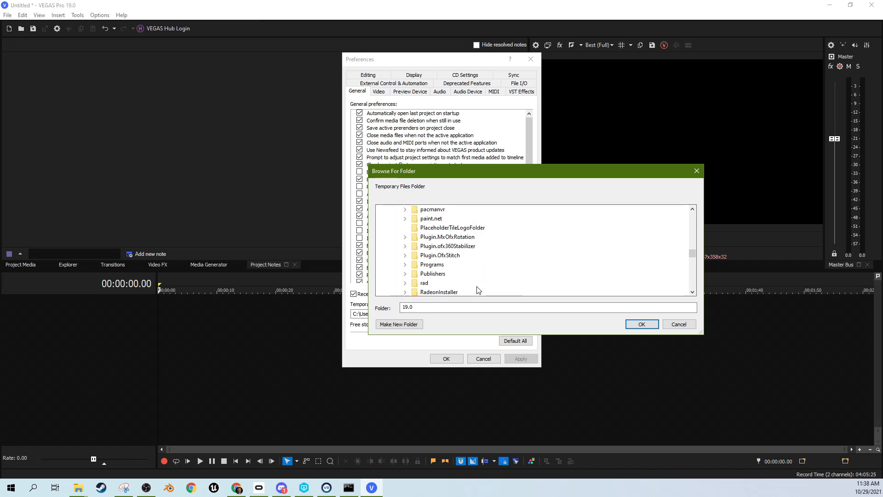
{"action": "scroll", "scroll_direction": "up", "scroll_amount": 3}
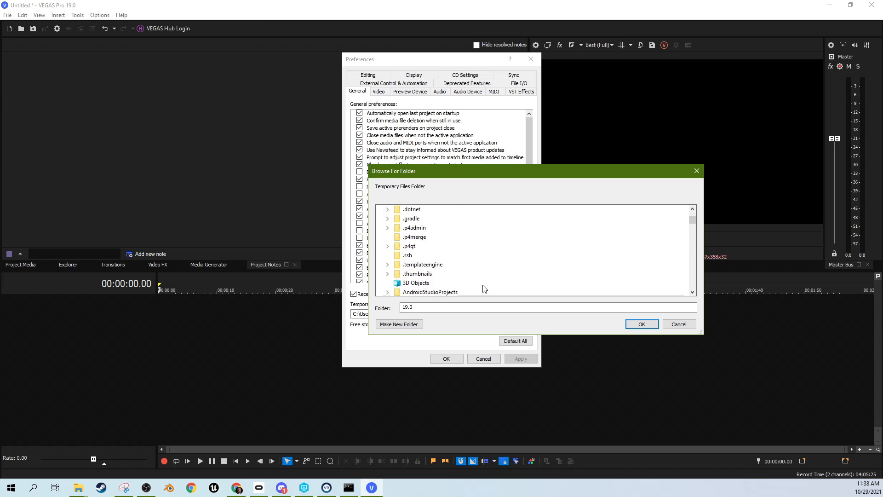
{"action": "scroll", "scroll_direction": "down", "scroll_amount": 3}
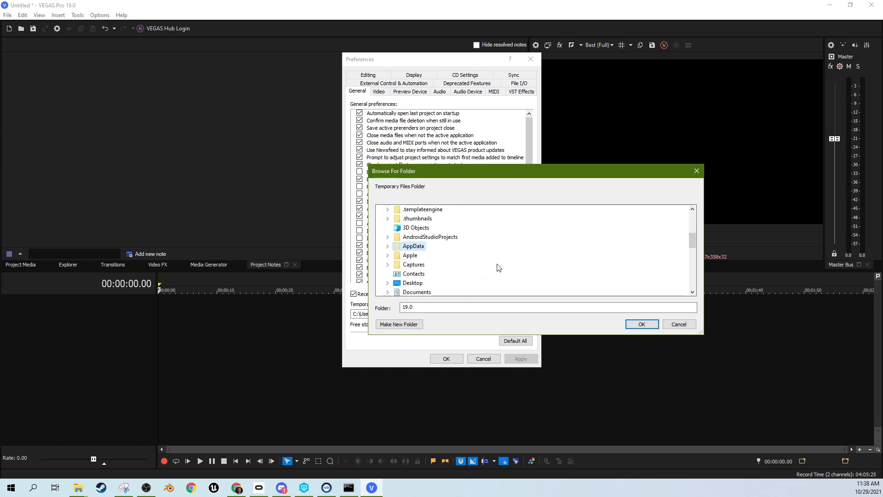
{"action": "scroll", "scroll_direction": "down", "scroll_amount": 3}
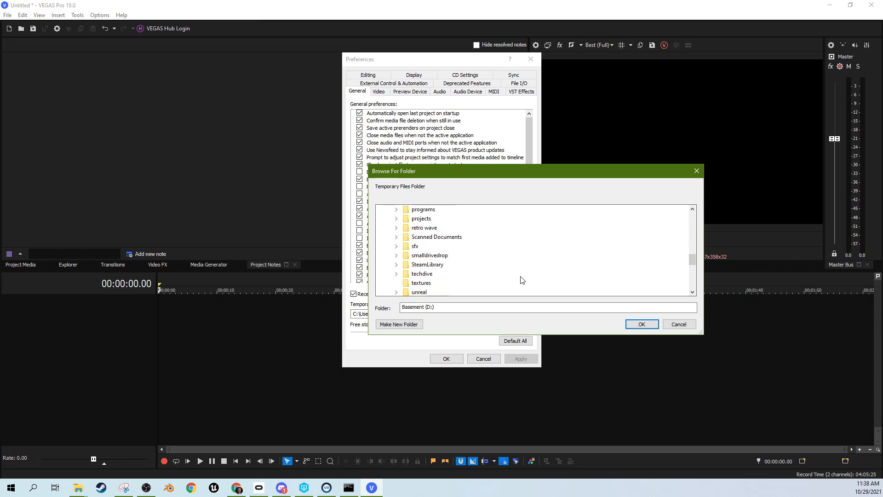
{"action": "scroll", "scroll_direction": "down", "scroll_amount": 3}
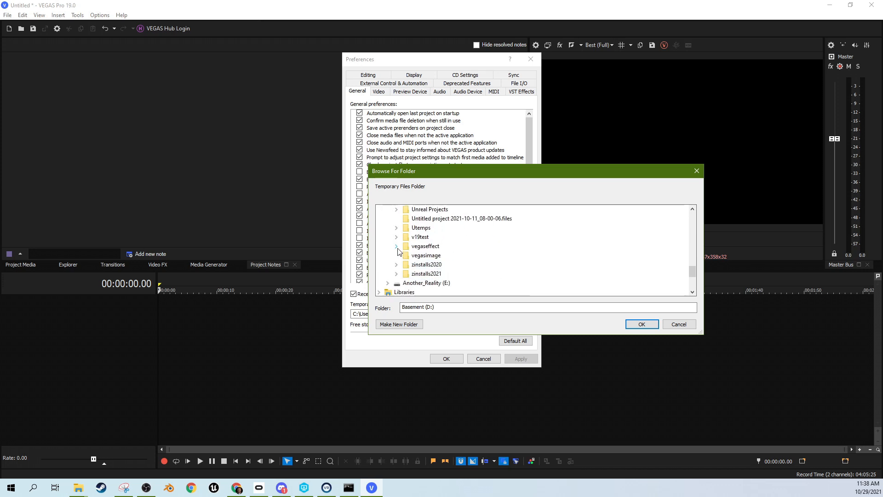
{"action": "scroll", "scroll_direction": "up", "scroll_amount": 3}
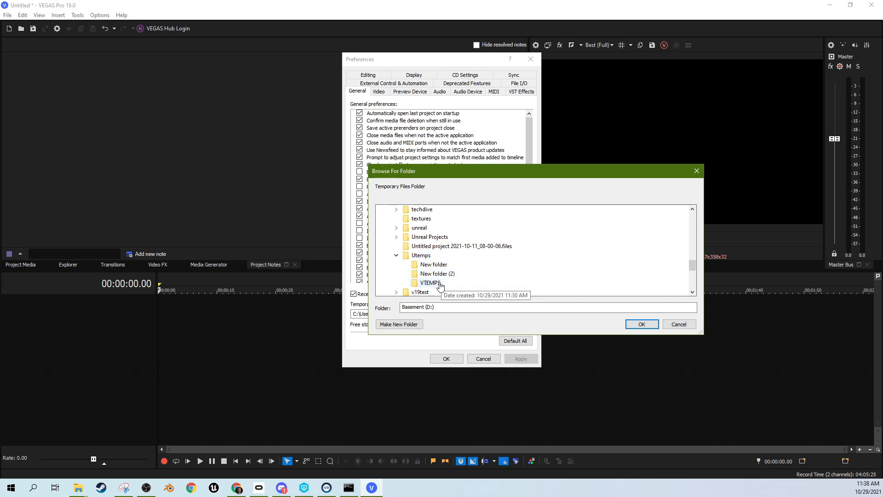
{"action": "left_click", "coordinate": [420, 255]}
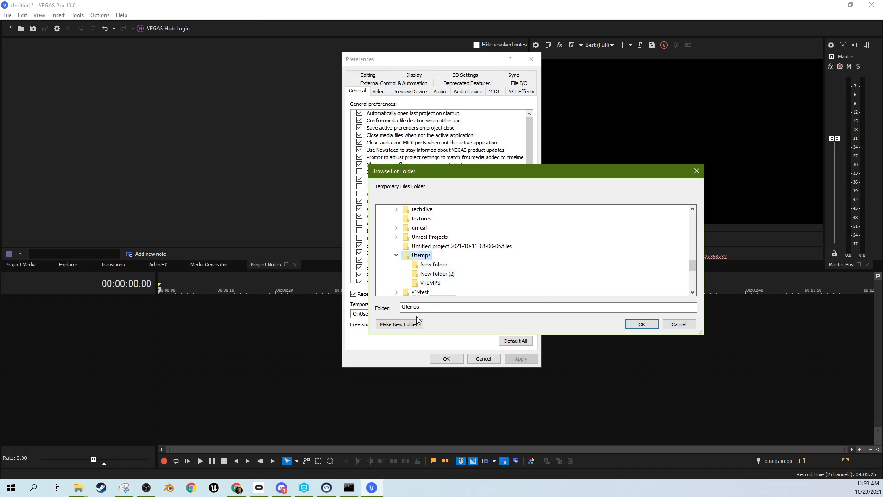
Step: Create a new 'vtemps2' folder inside Utemps and confirm it as the temporary files folder
{"action": "left_click", "coordinate": [398, 324]}
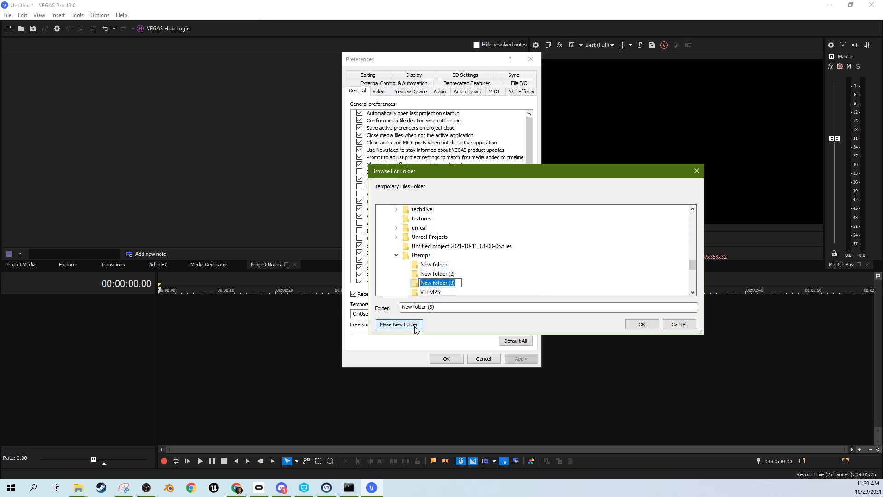
{"action": "type", "text": "vtemps"}
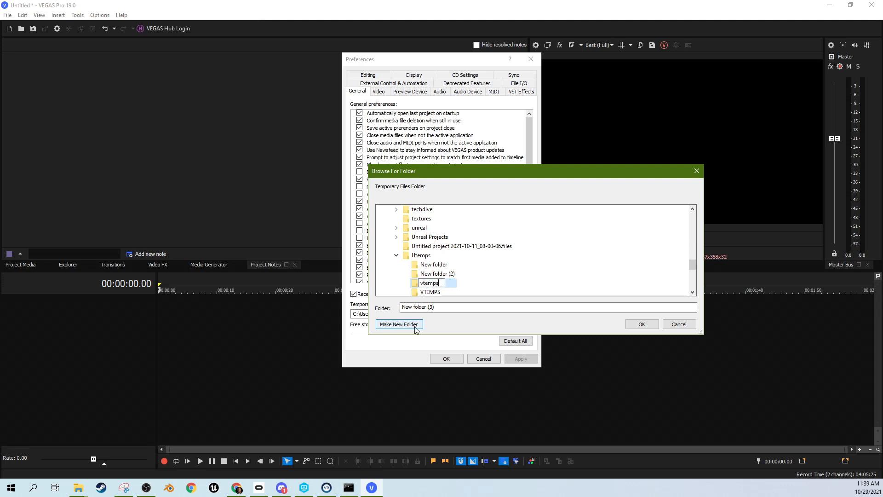
{"action": "type", "text": "2"}
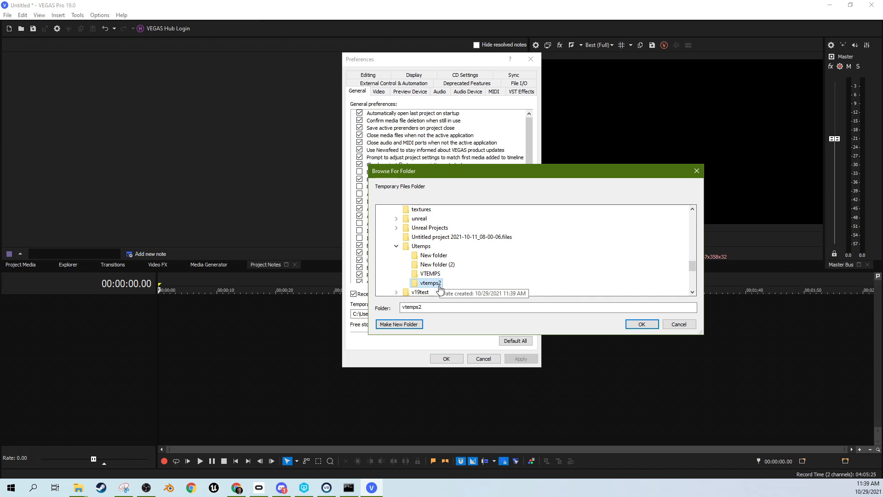
{"action": "mouse_move", "coordinate": [641, 323]}
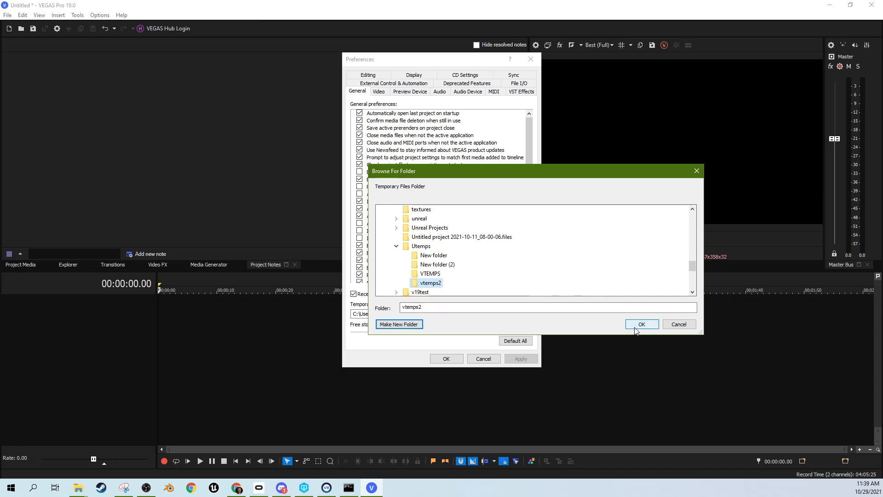
{"action": "left_click", "coordinate": [641, 324]}
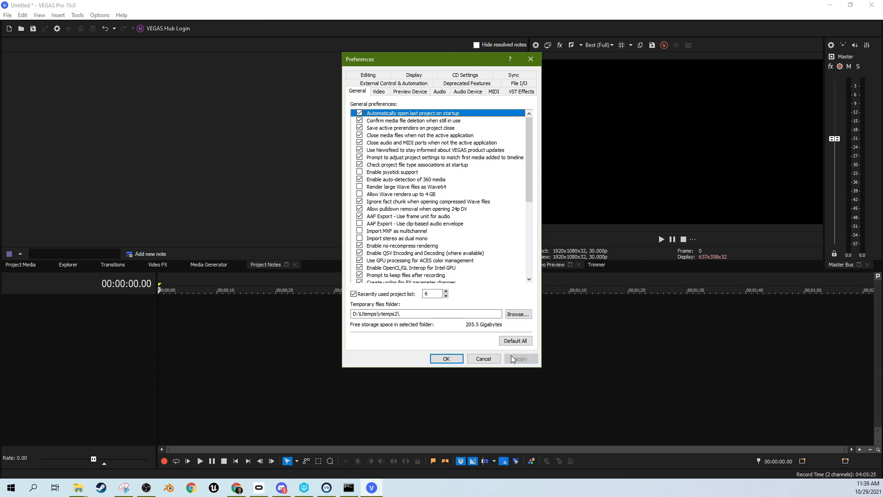
{"action": "mouse_move", "coordinate": [485, 313]}
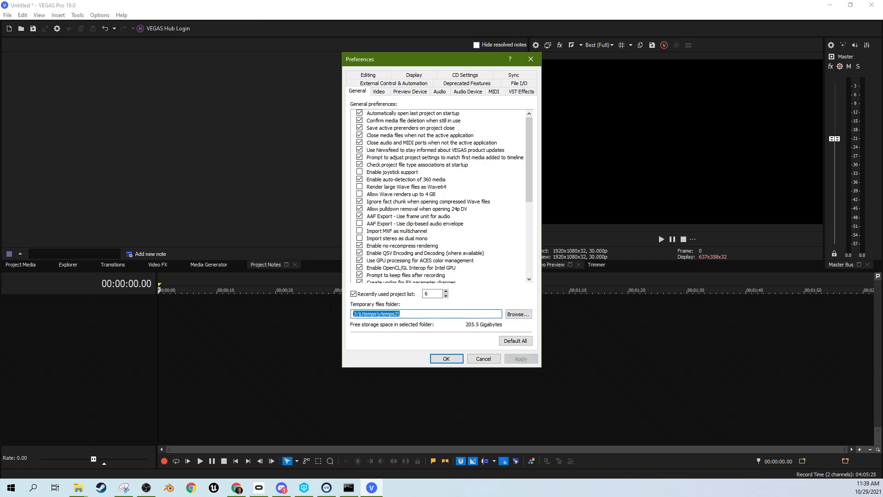
{"action": "mouse_move", "coordinate": [486, 303]}
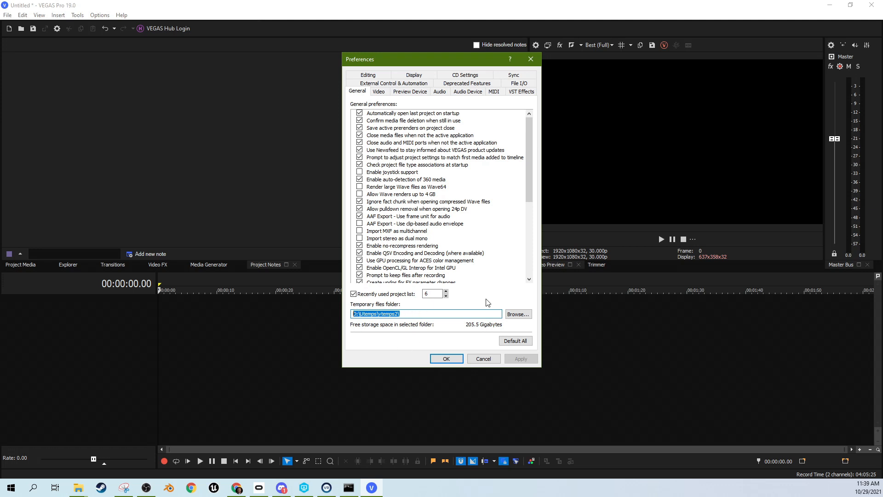
{"action": "mouse_move", "coordinate": [374, 332]}
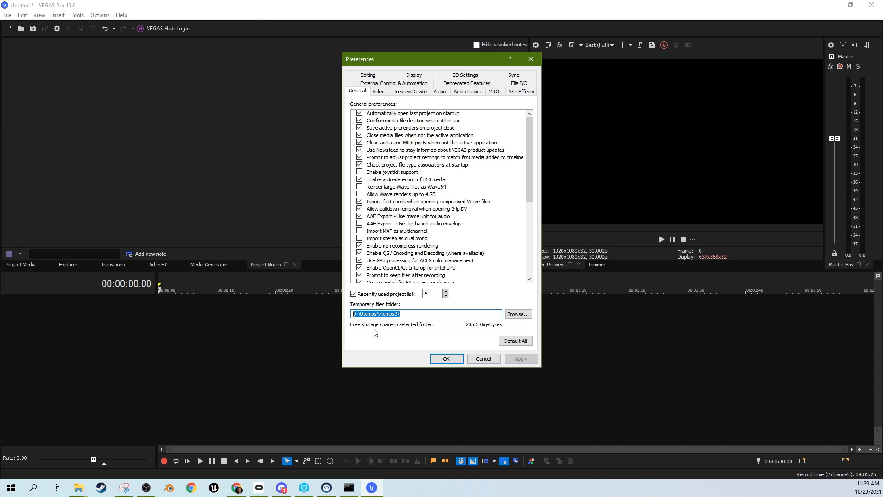
{"action": "mouse_move", "coordinate": [512, 75]}
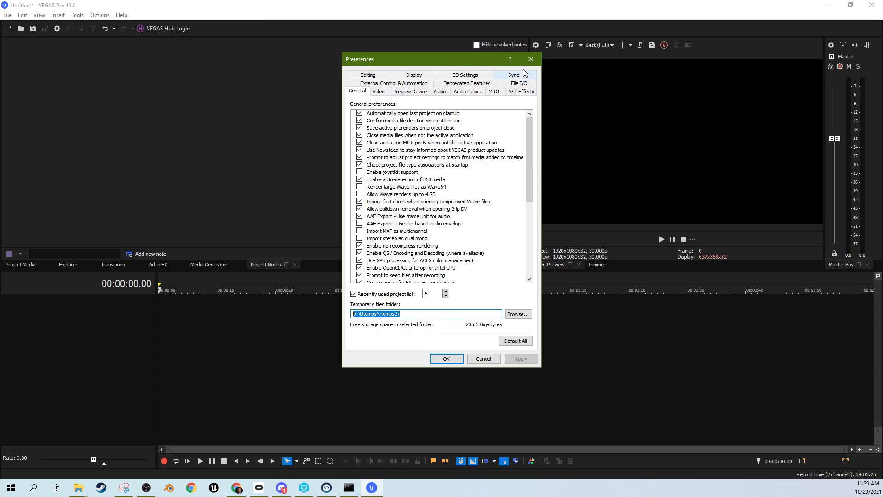
{"action": "left_click", "coordinate": [38, 15]}
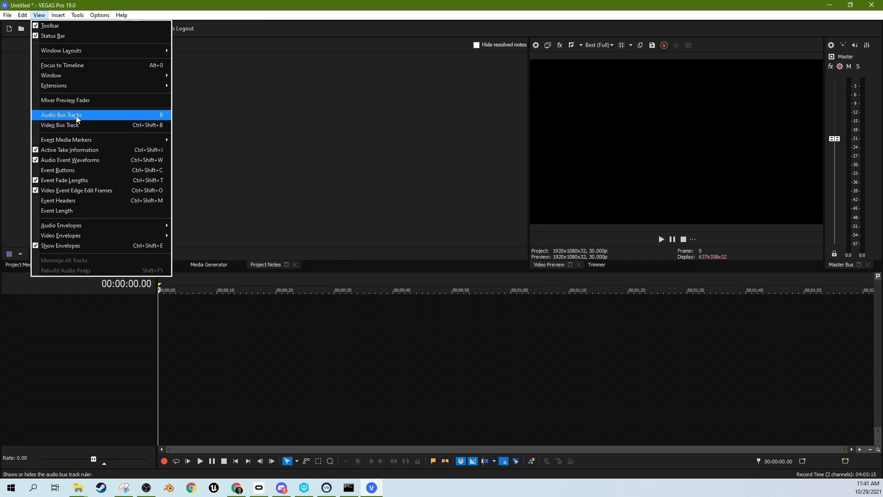
{"action": "mouse_move", "coordinate": [52, 75]}
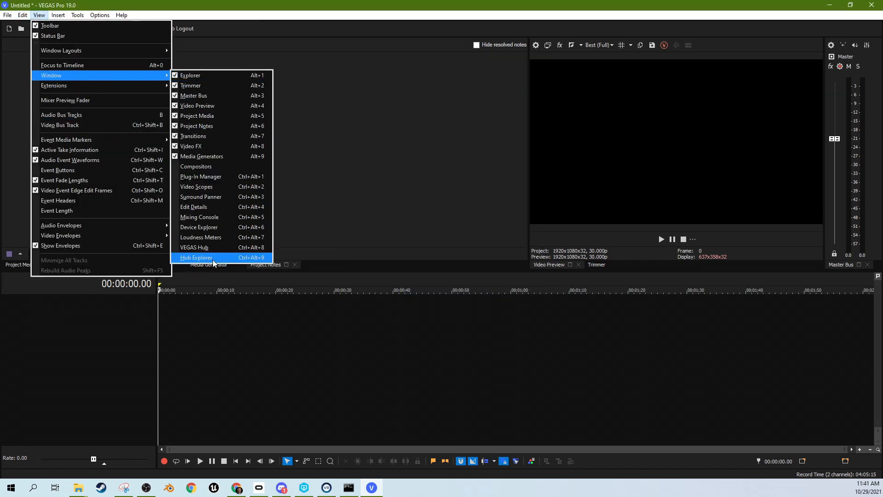
{"action": "left_click", "coordinate": [196, 257]}
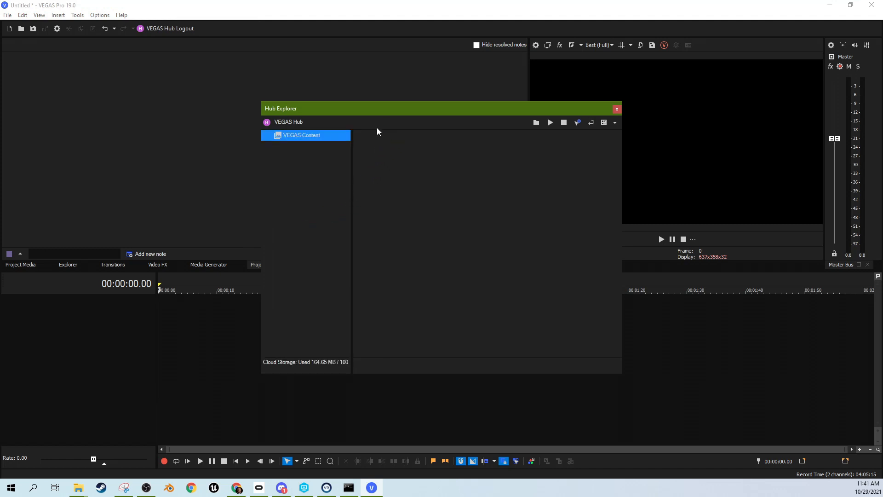
{"action": "mouse_move", "coordinate": [343, 263]}
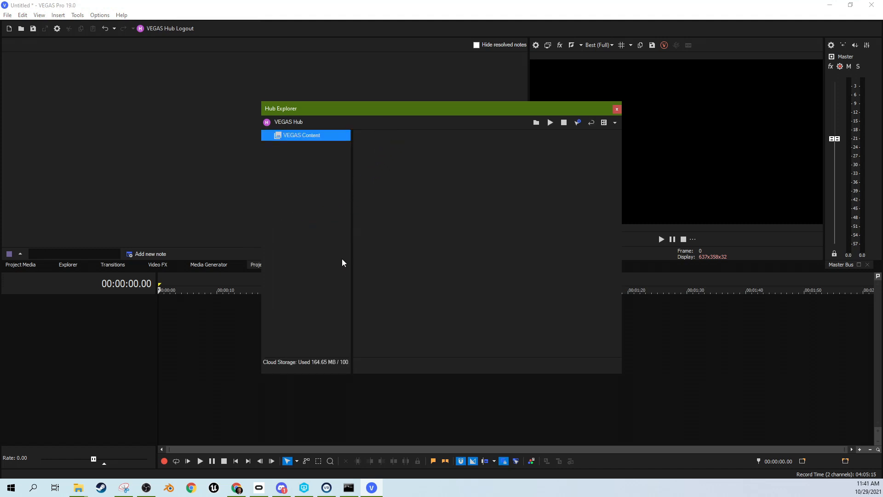
{"action": "mouse_move", "coordinate": [327, 362]}
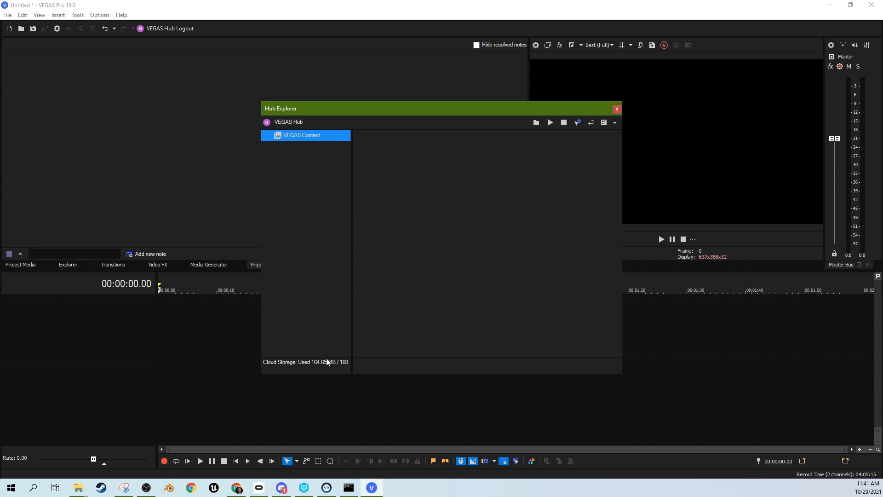
{"action": "mouse_move", "coordinate": [370, 267]}
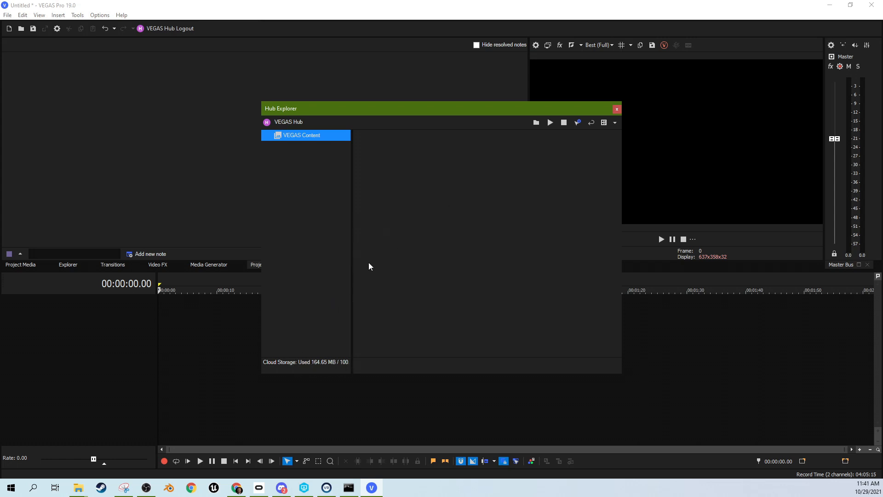
{"action": "mouse_move", "coordinate": [445, 275]}
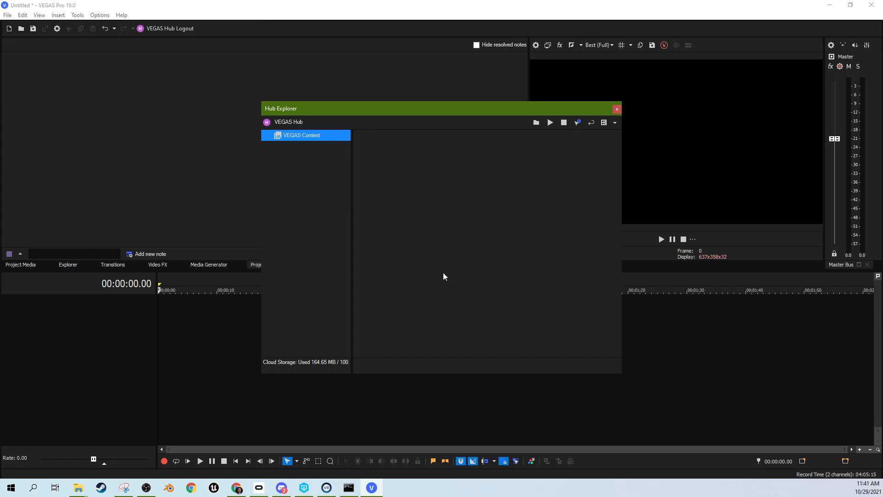
{"action": "mouse_move", "coordinate": [543, 96]}
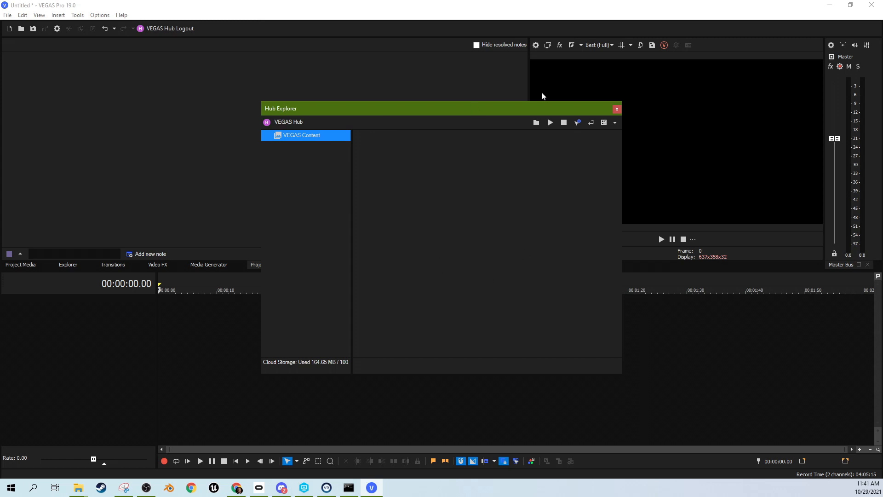
{"action": "mouse_move", "coordinate": [326, 140]}
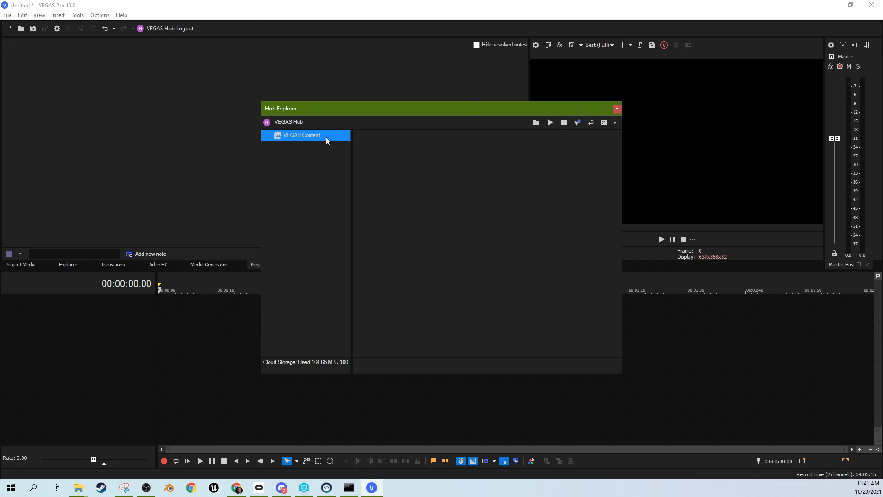
{"action": "left_click_drag", "start_coordinate": [394, 108], "coordinate": [353, 91]}
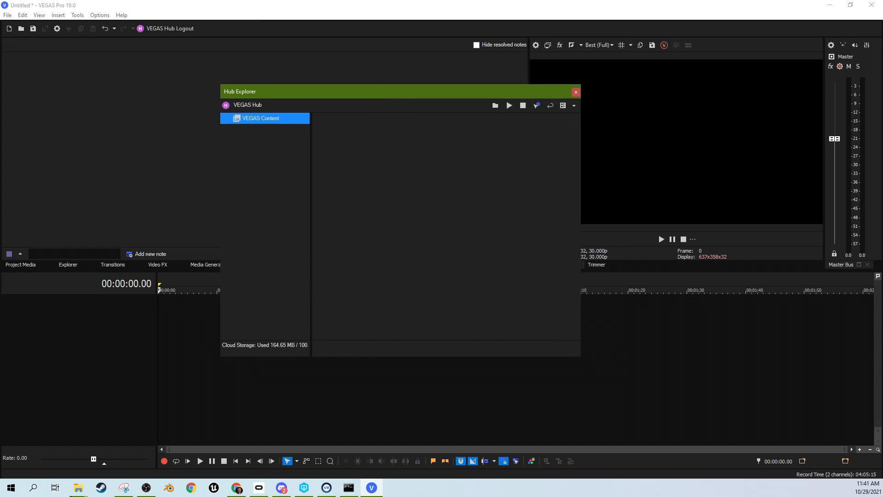
{"action": "mouse_move", "coordinate": [77, 487]}
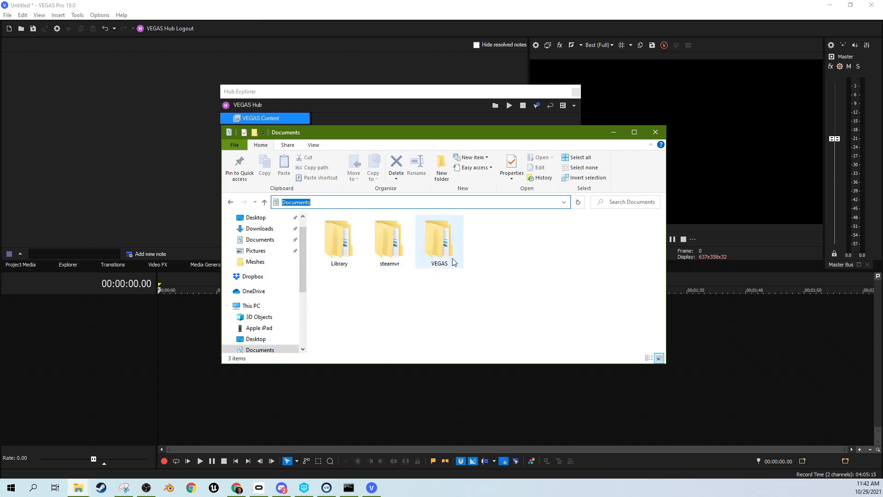
Step: Enter the Documents\VEGAS folder showing Mobile Uploads and VEGAS Content, switching to the editor and back
{"action": "double_click", "coordinate": [439, 239]}
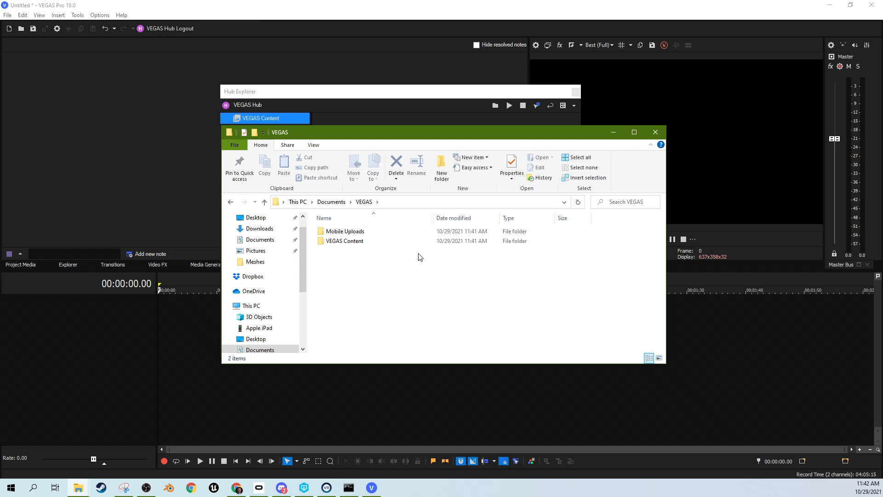
{"action": "left_click", "coordinate": [345, 231]}
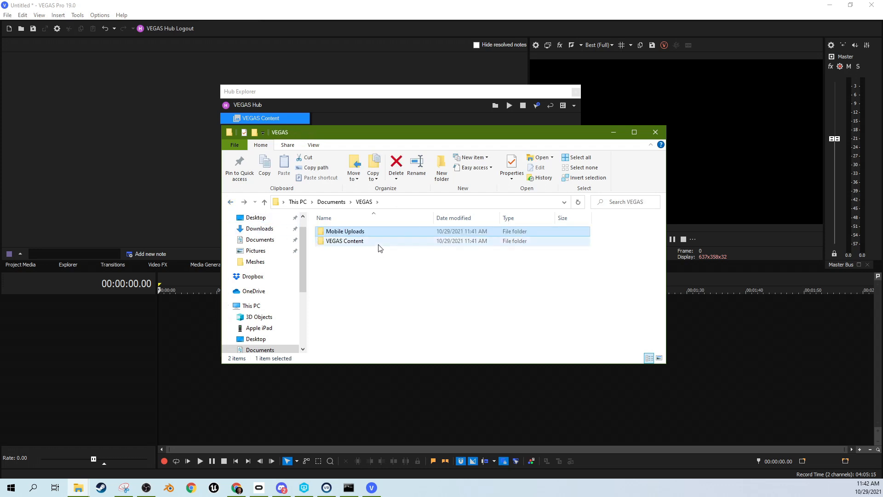
{"action": "left_click", "coordinate": [343, 240]}
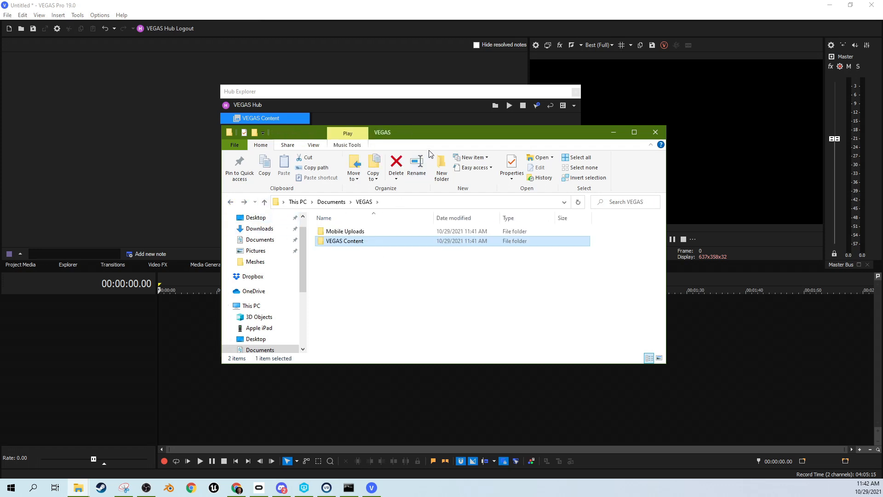
{"action": "left_click", "coordinate": [654, 131]}
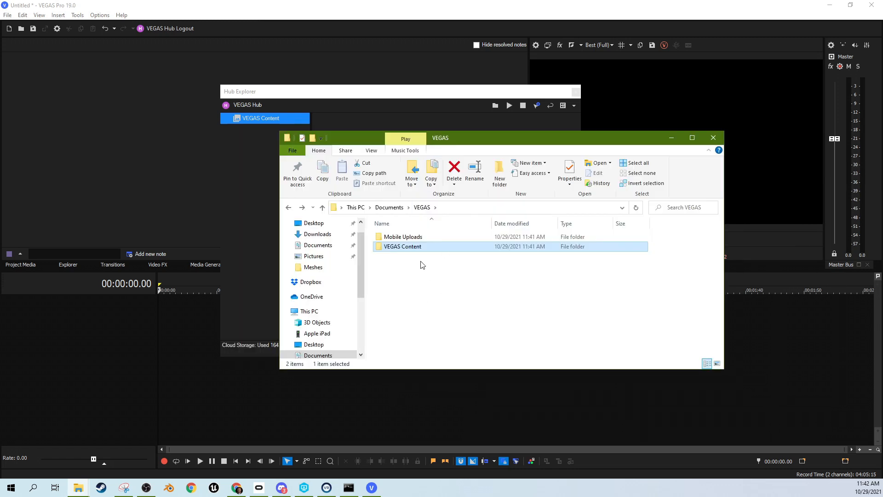
{"action": "mouse_move", "coordinate": [474, 195]}
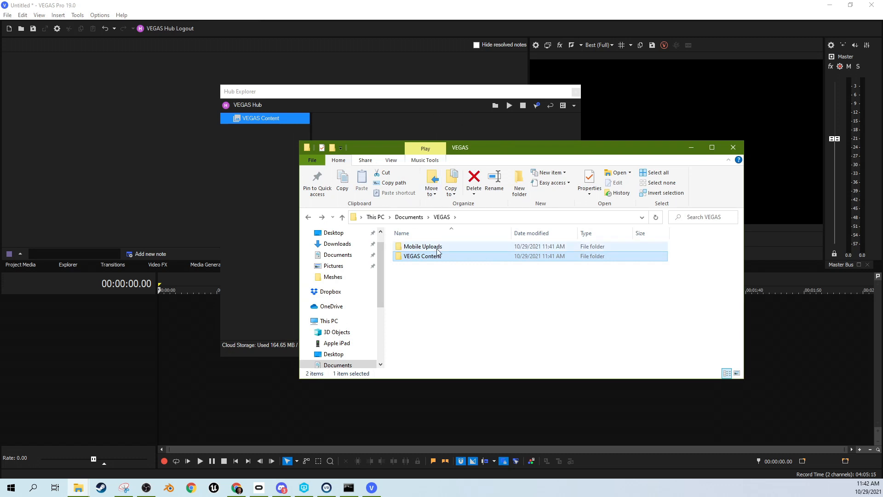
{"action": "left_click", "coordinate": [733, 147]}
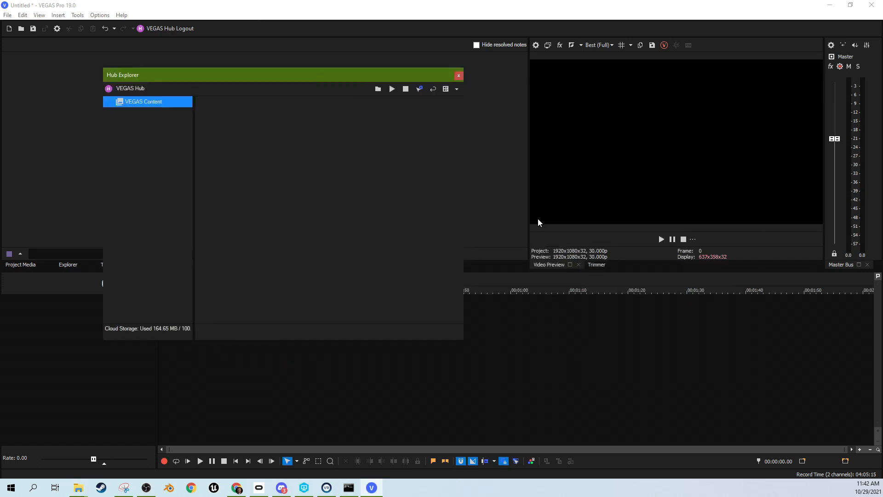
{"action": "mouse_move", "coordinate": [78, 488]}
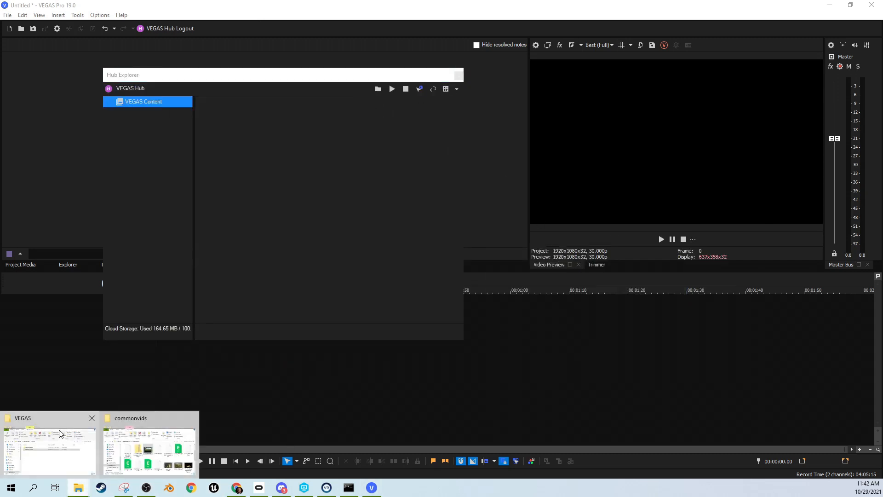
{"action": "left_click", "coordinate": [48, 447]}
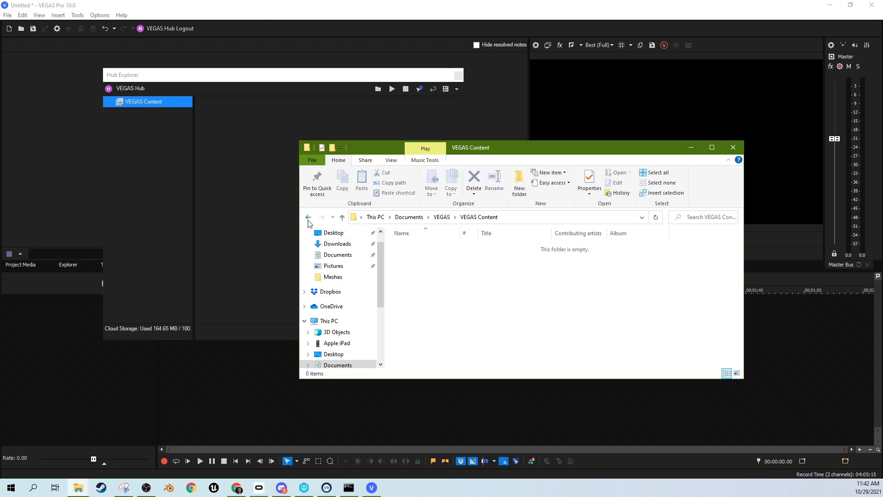
Step: Look inside VEGAS Content to confirm it is empty, then return to the VEGAS folder listing
{"action": "left_click", "coordinate": [308, 217]}
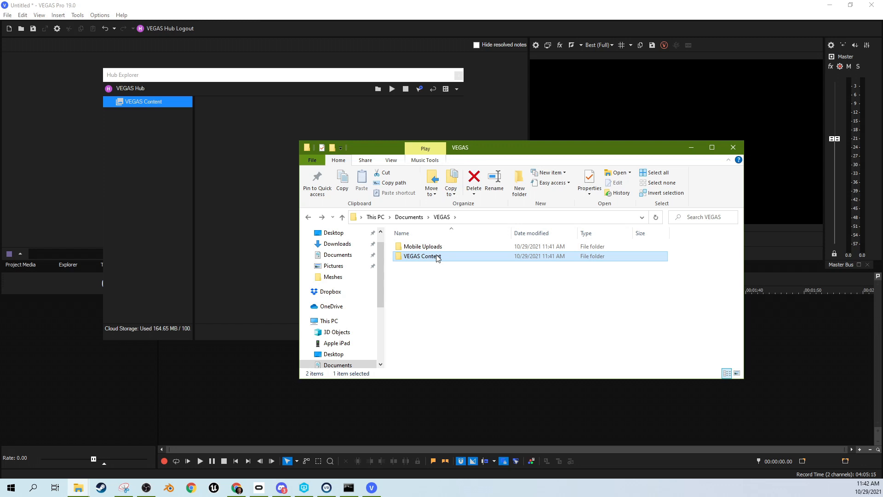
{"action": "double_click", "coordinate": [422, 256]}
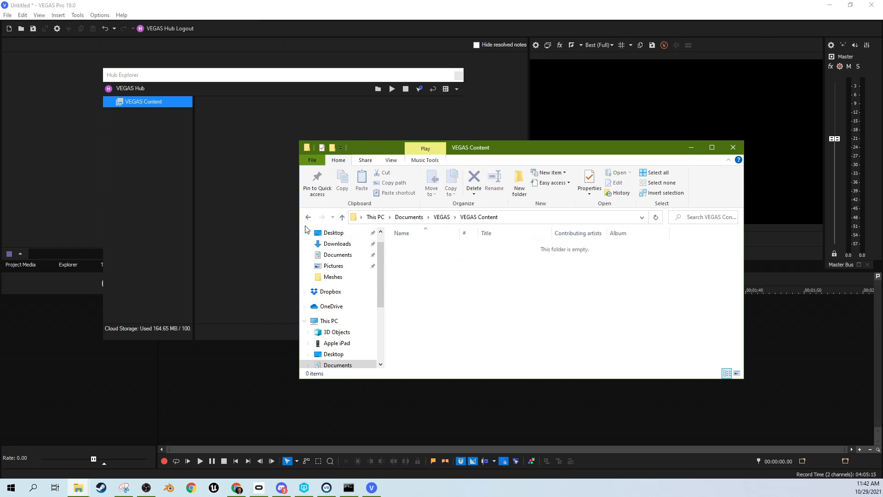
{"action": "left_click", "coordinate": [308, 217]}
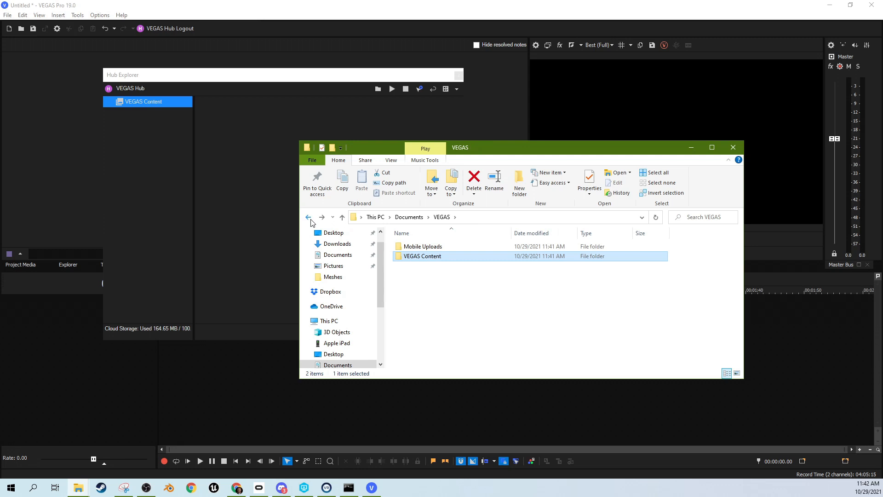
{"action": "mouse_move", "coordinate": [441, 279]}
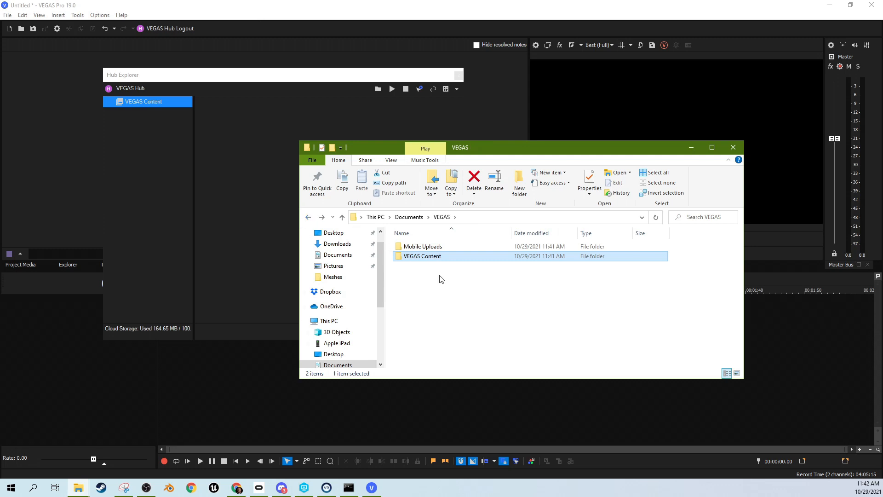
{"action": "mouse_move", "coordinate": [696, 267]}
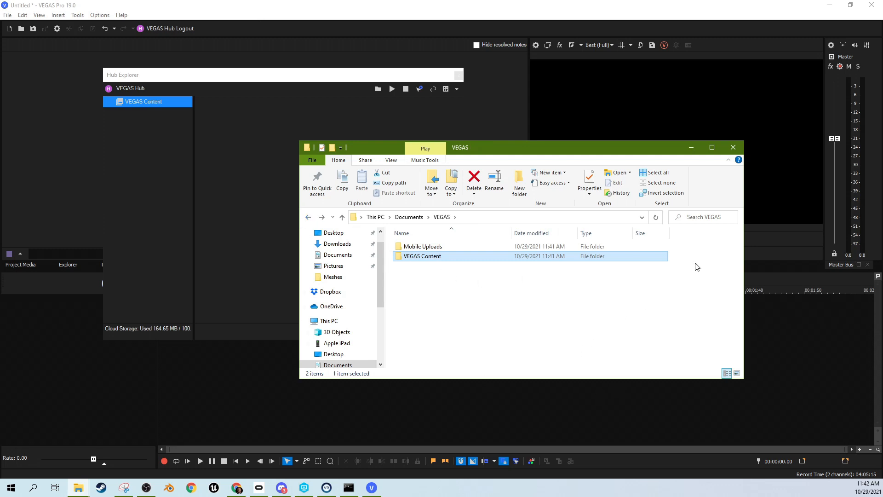
{"action": "mouse_move", "coordinate": [239, 126]}
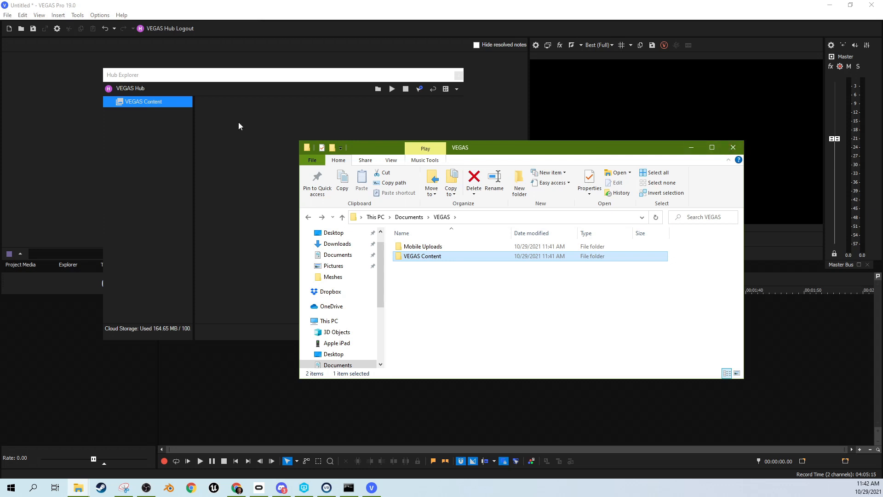
Step: Switch back to VEGAS Pro and close the Hub Explorer window
{"action": "left_click", "coordinate": [733, 147]}
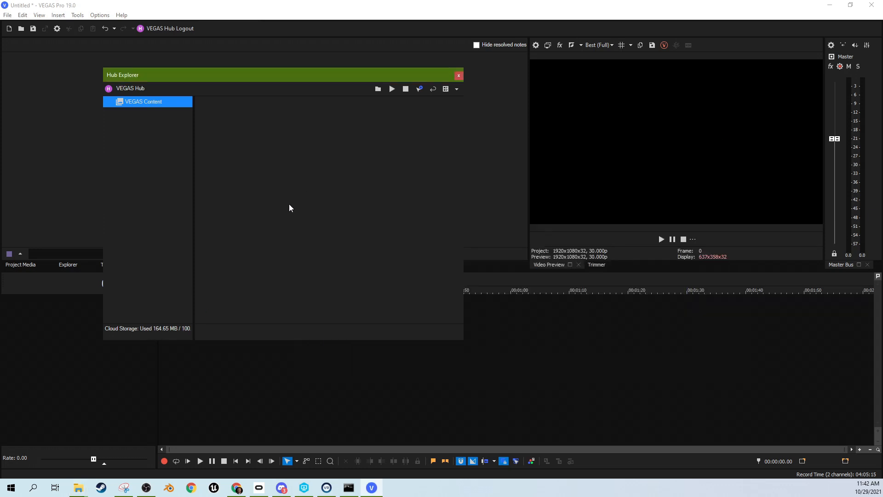
{"action": "mouse_move", "coordinate": [327, 223]}
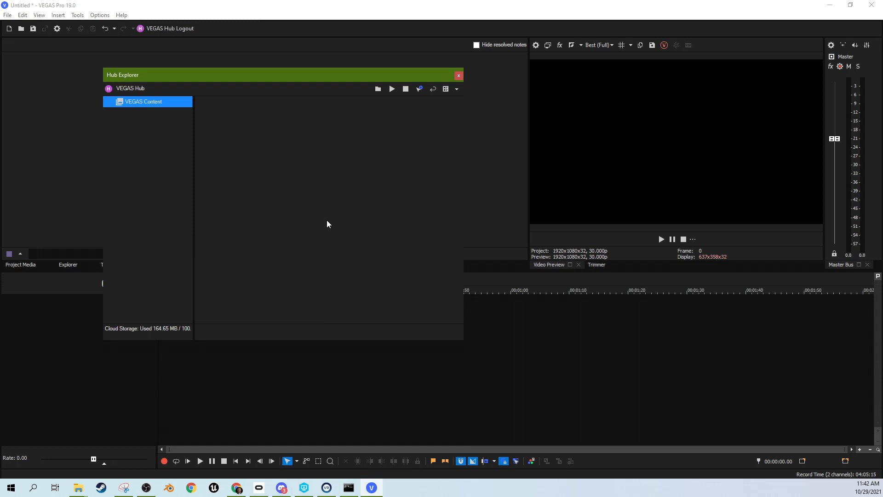
{"action": "mouse_move", "coordinate": [245, 259]}
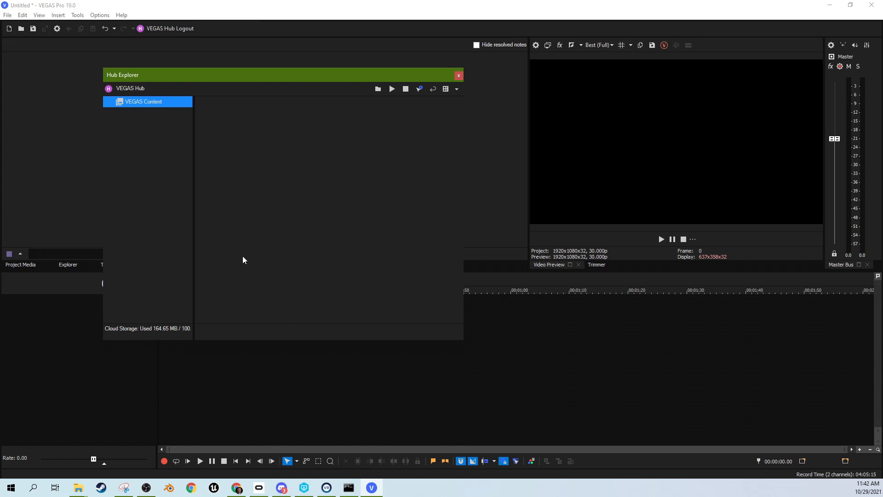
{"action": "mouse_move", "coordinate": [316, 283]}
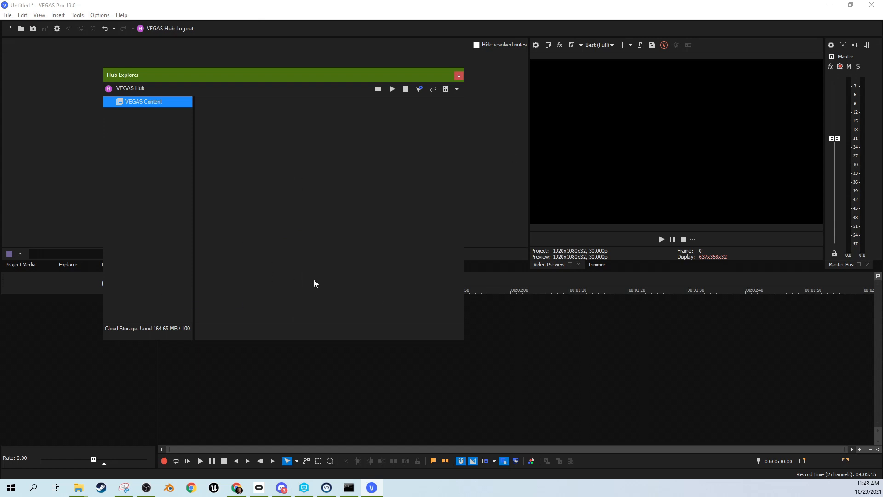
{"action": "mouse_move", "coordinate": [458, 75]}
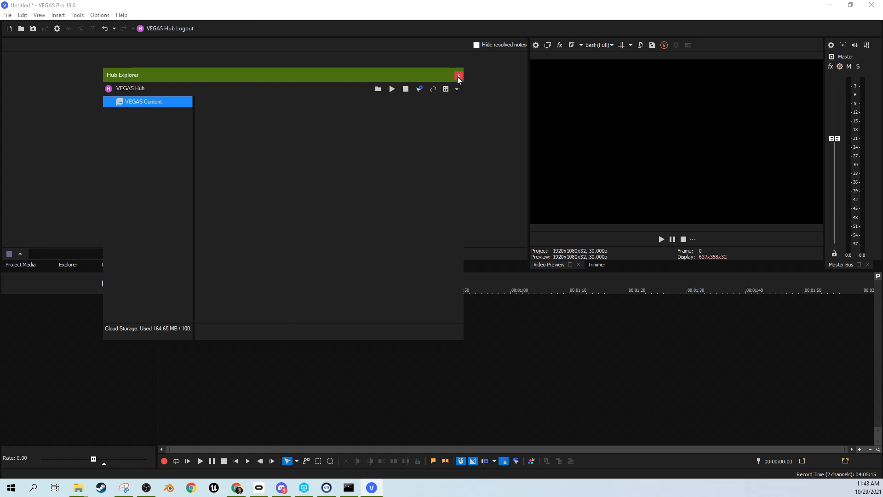
{"action": "left_click", "coordinate": [458, 75]}
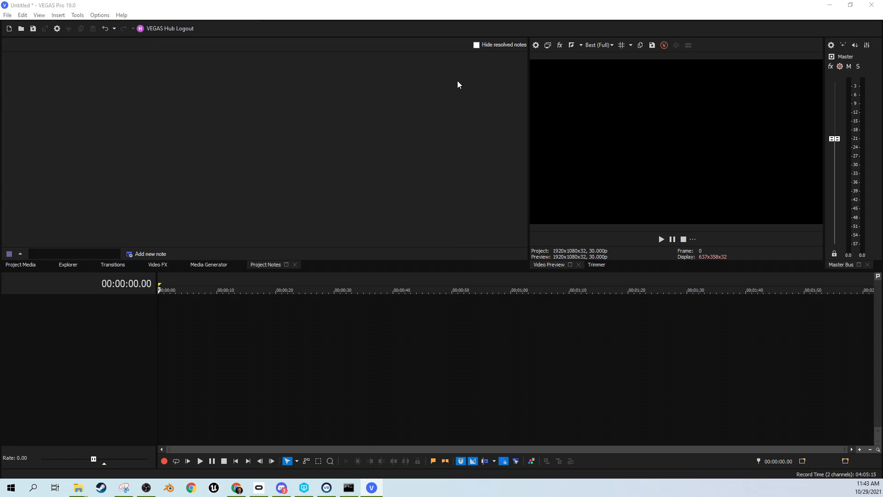